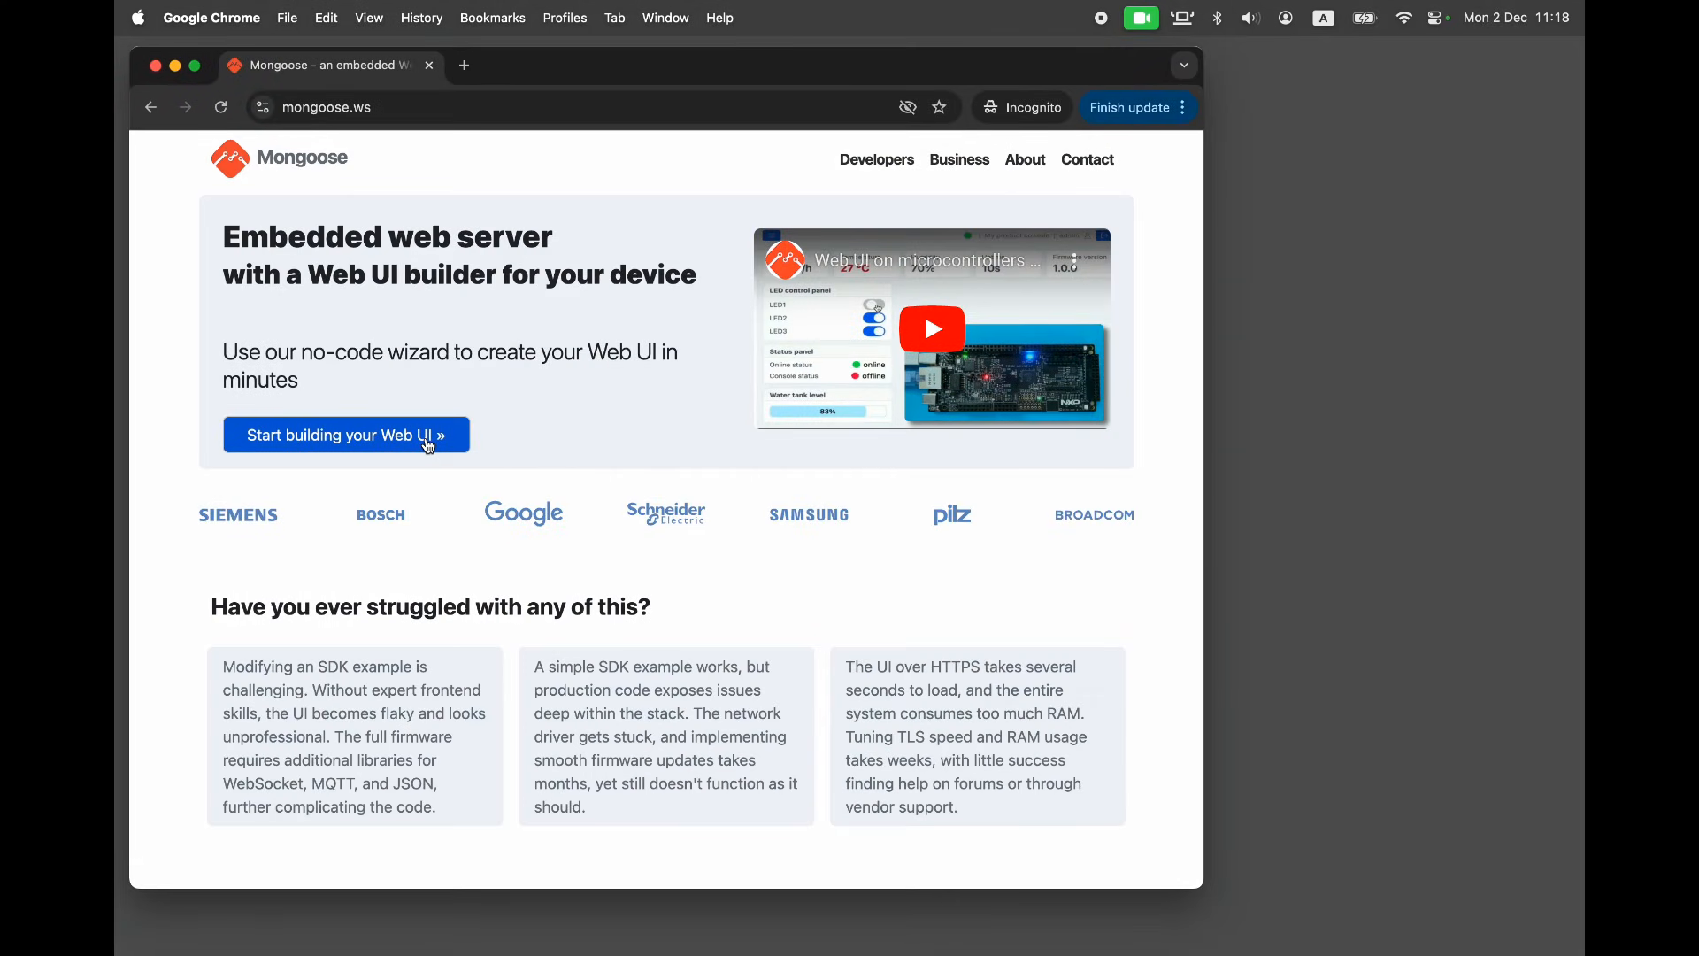
Start a new Web UI dashboard and delete the developer note and temperature-humidity chart containers
{"action": "left_click", "coordinate": [344, 435]}
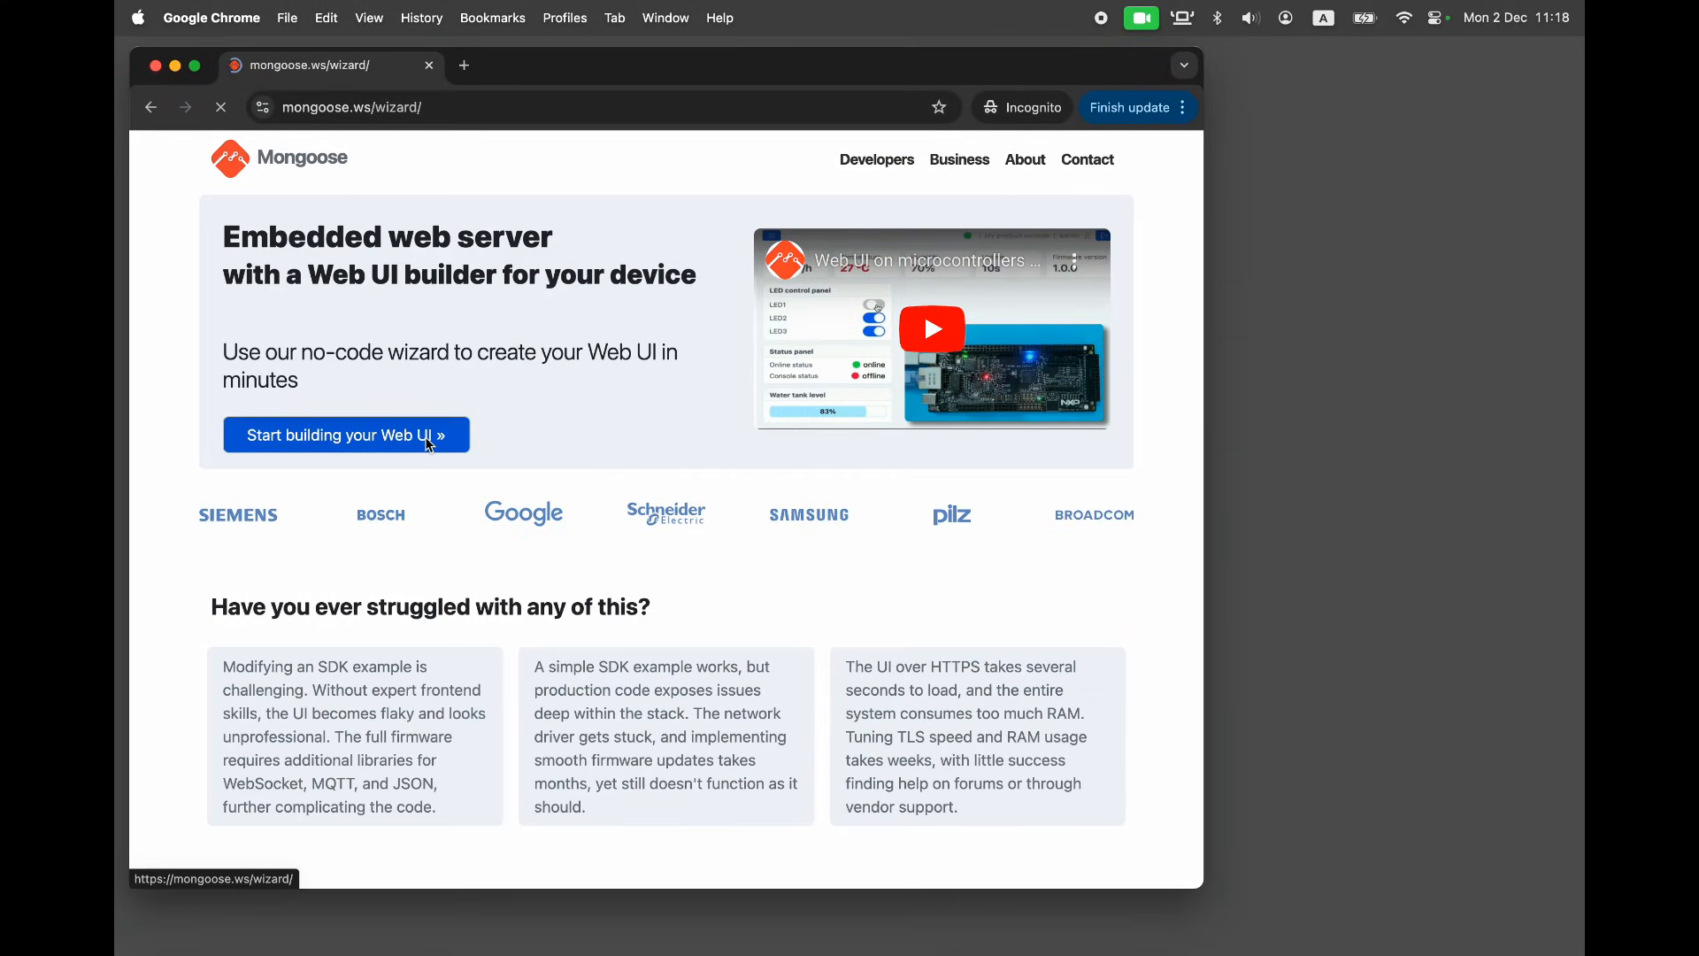
{"action": "left_click", "coordinate": [345, 435]}
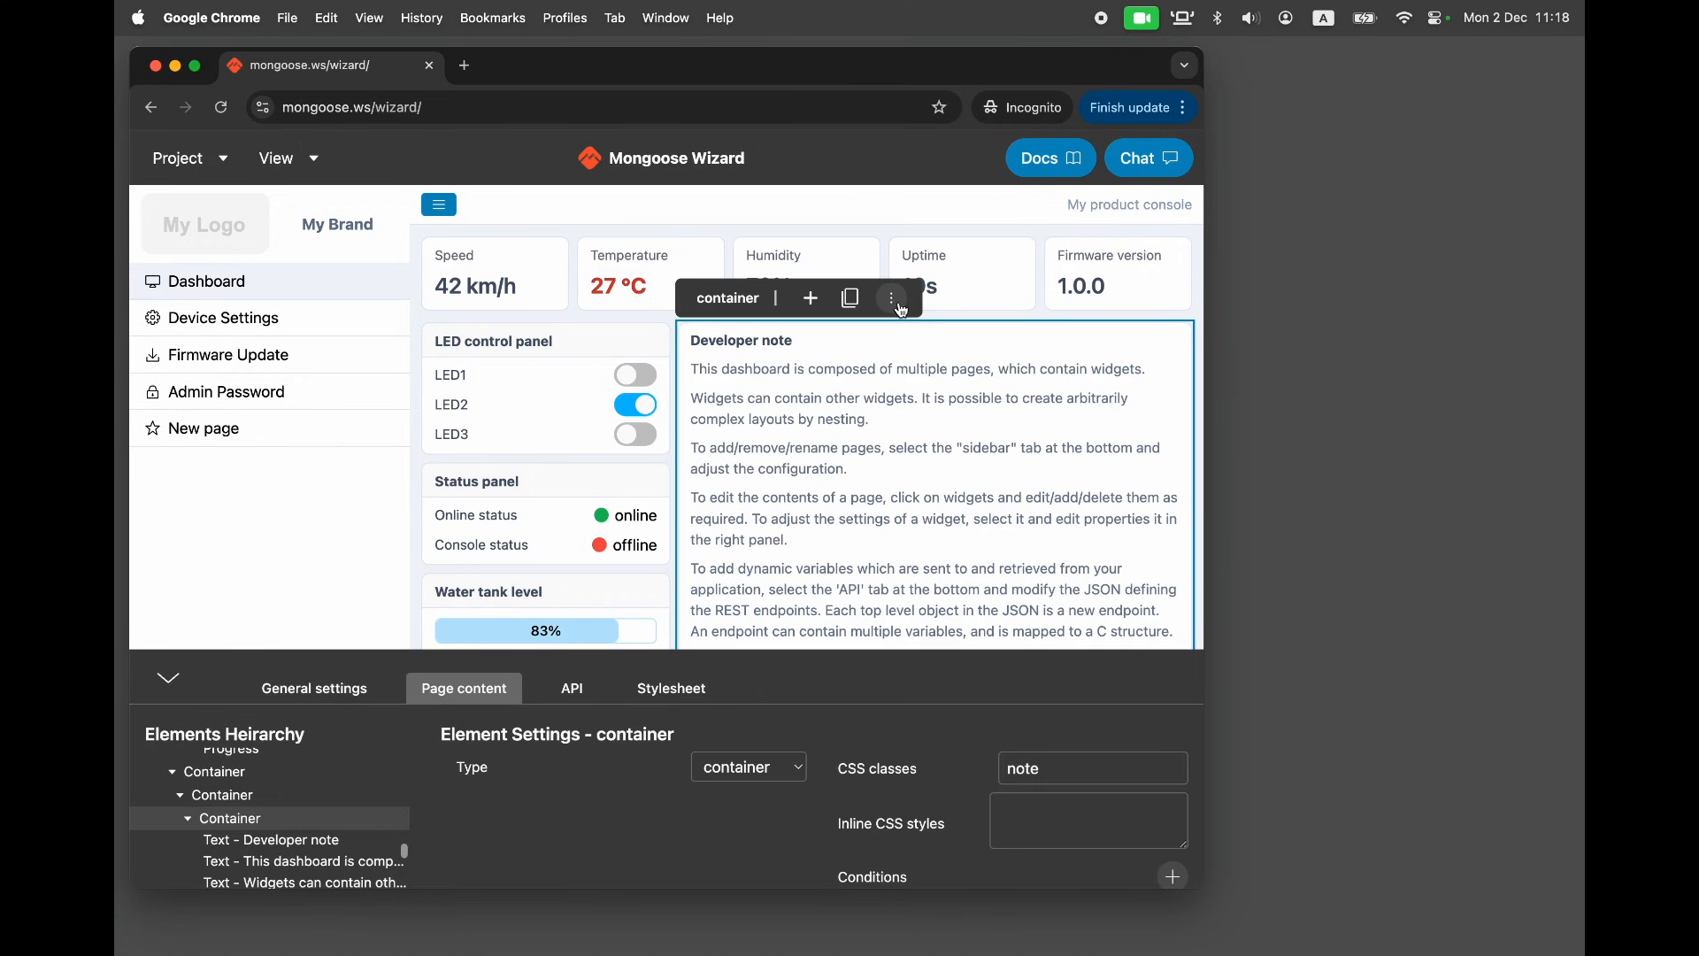
{"action": "left_click", "coordinate": [891, 297]}
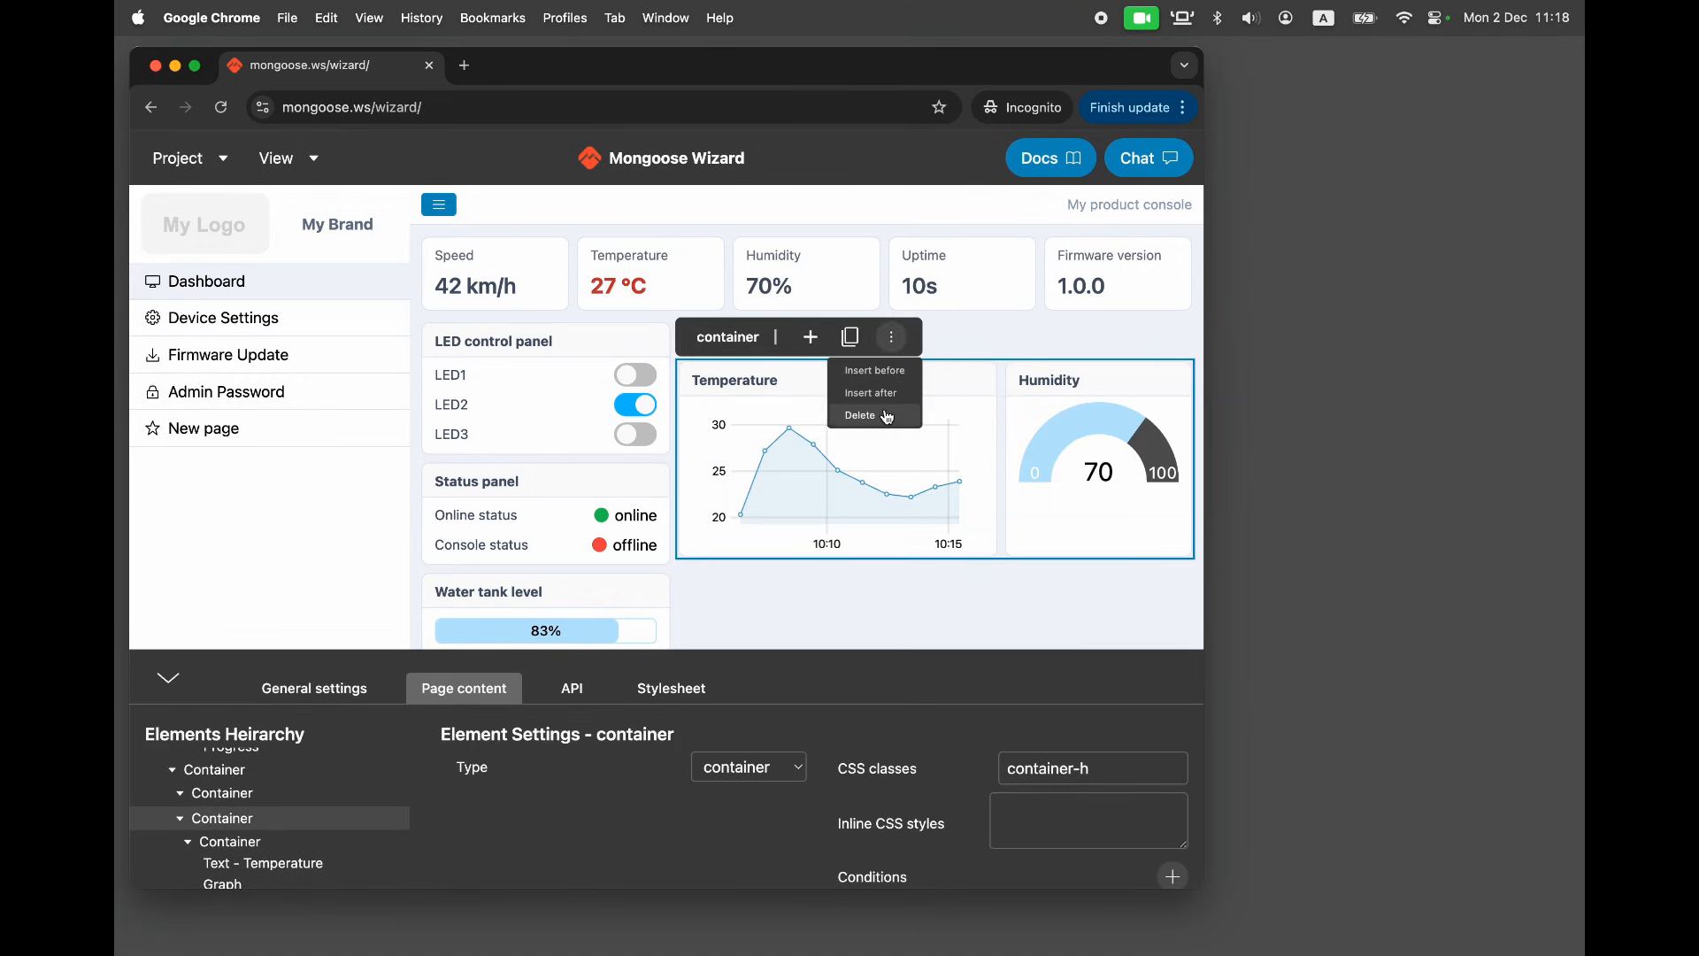
{"action": "left_click", "coordinate": [860, 415]}
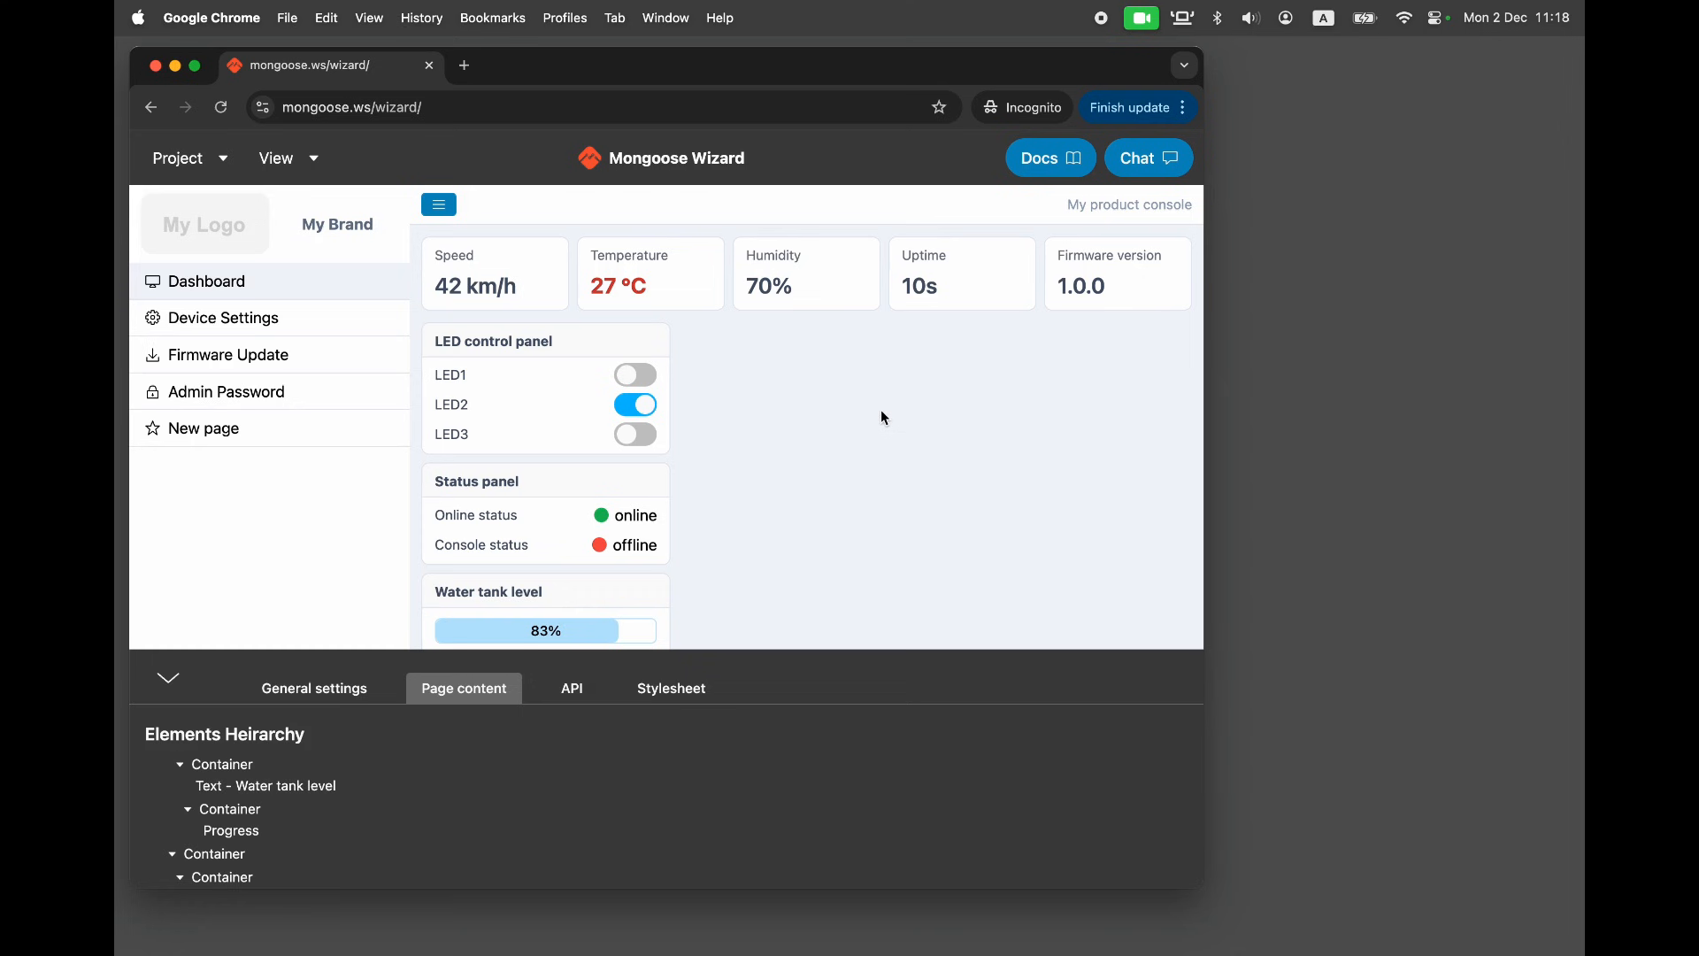
Generate Teensy 4.1 baremetal Arduino code in the code view and sync it locally
{"action": "left_click", "coordinate": [277, 157]}
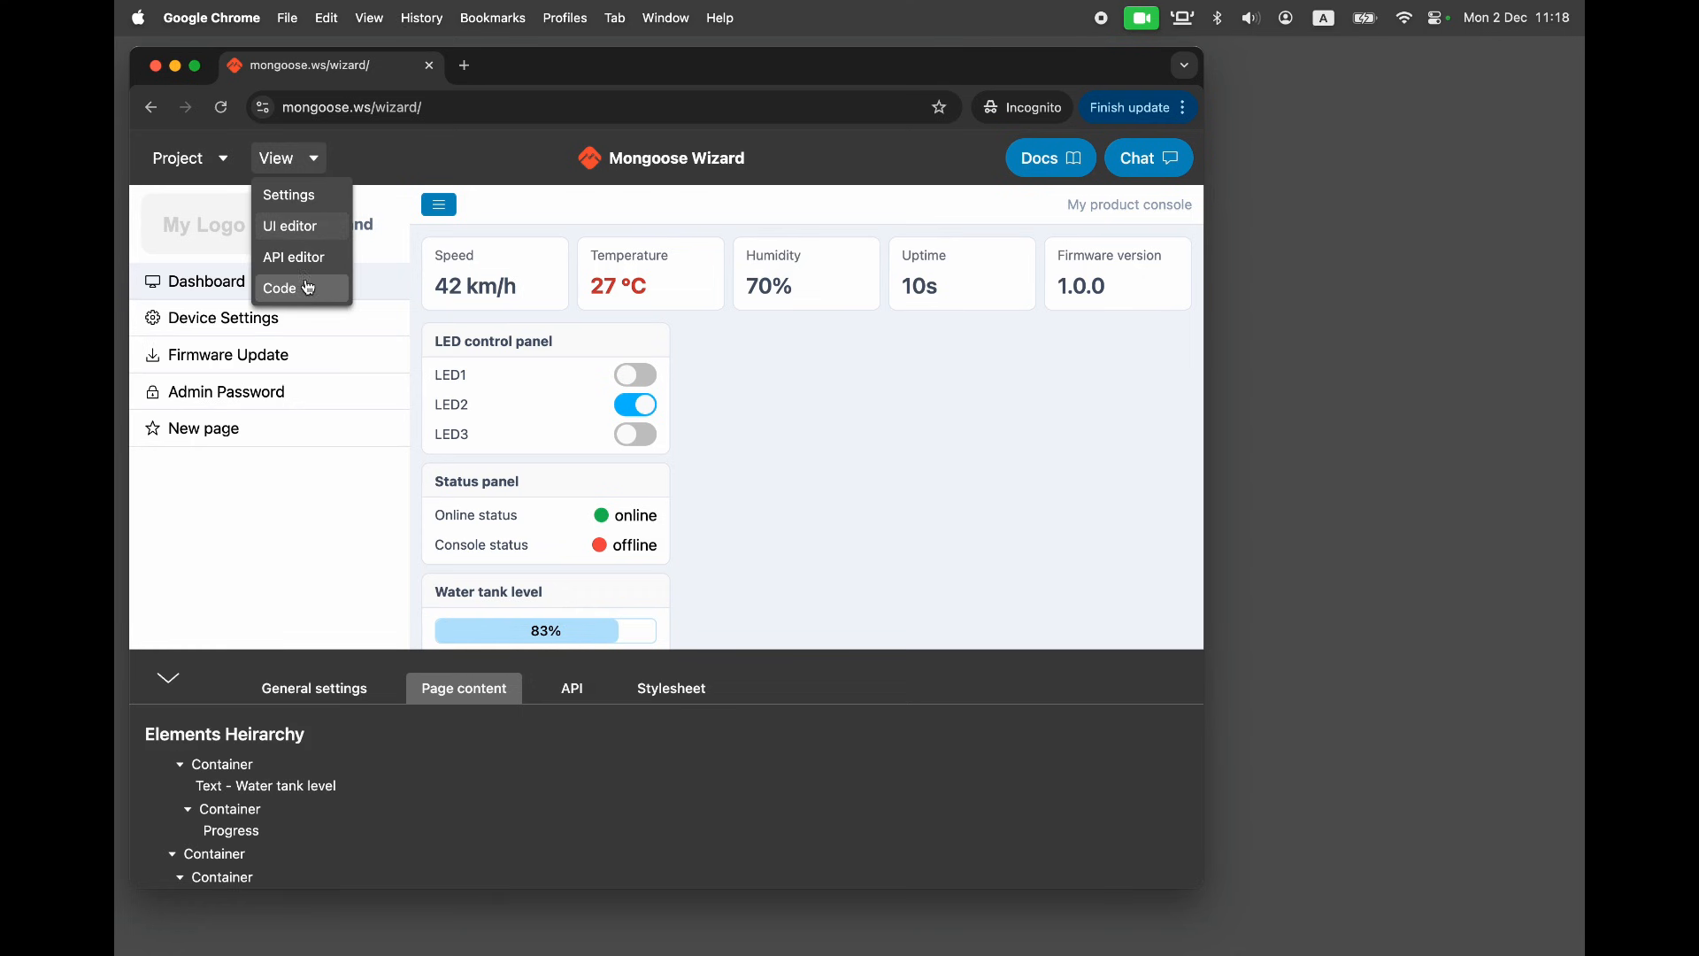
{"action": "left_click", "coordinate": [280, 286]}
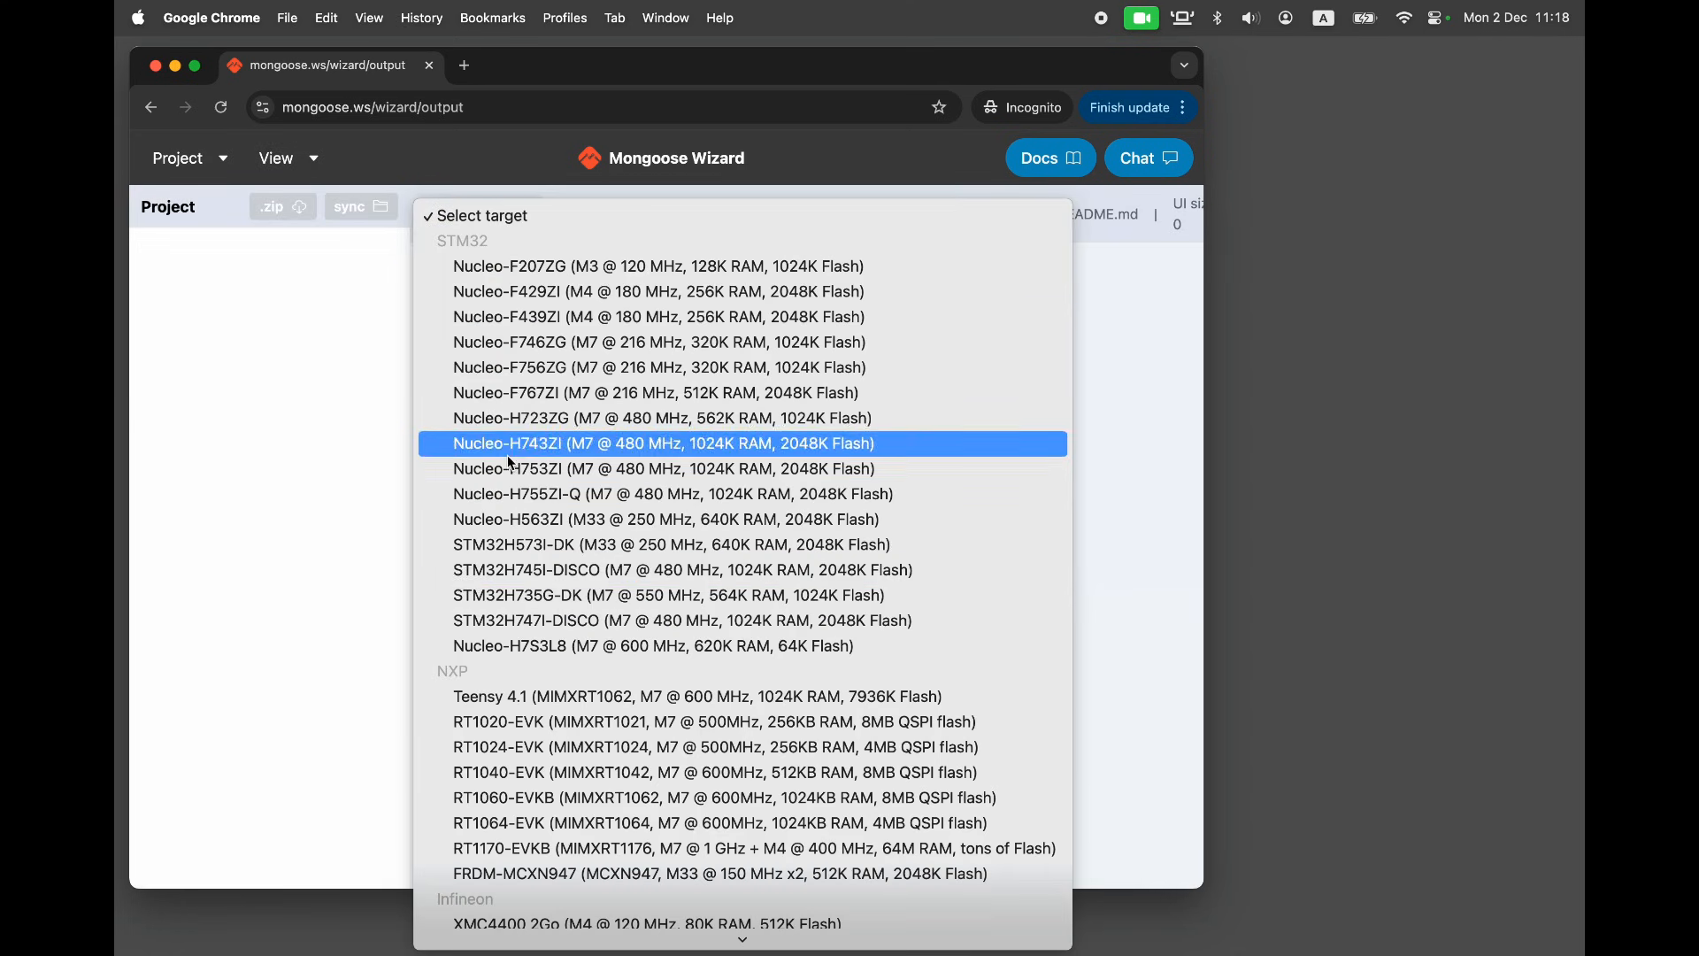
{"action": "left_click", "coordinate": [695, 696]}
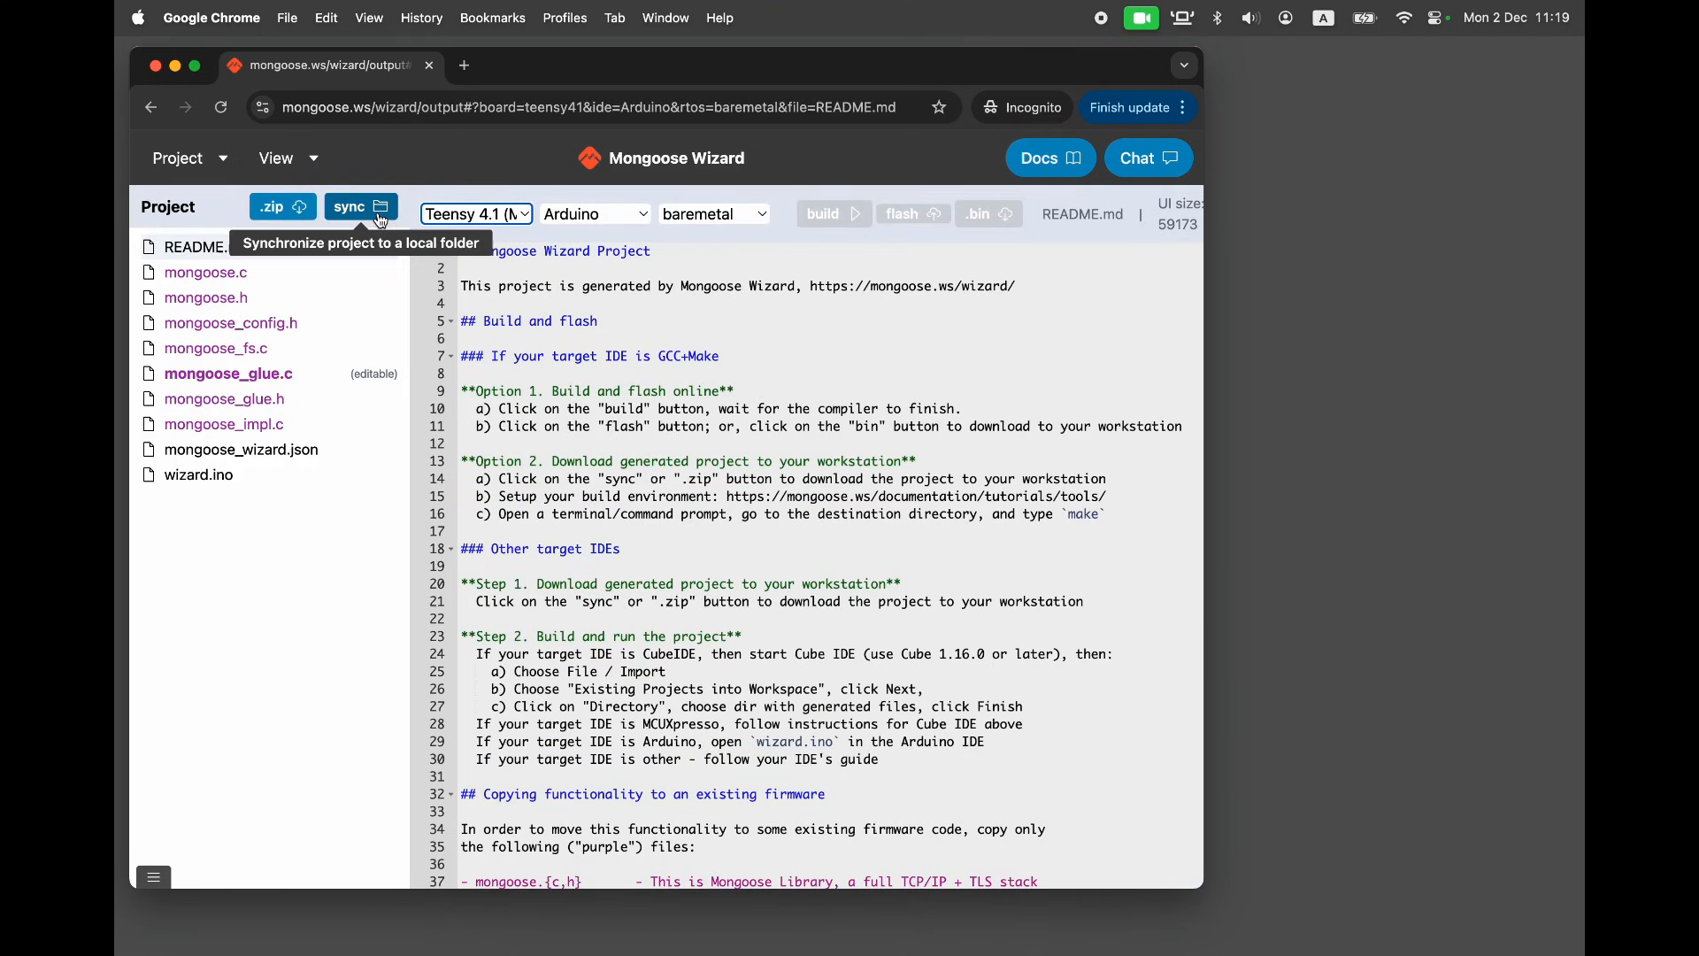
{"action": "left_click", "coordinate": [351, 207]}
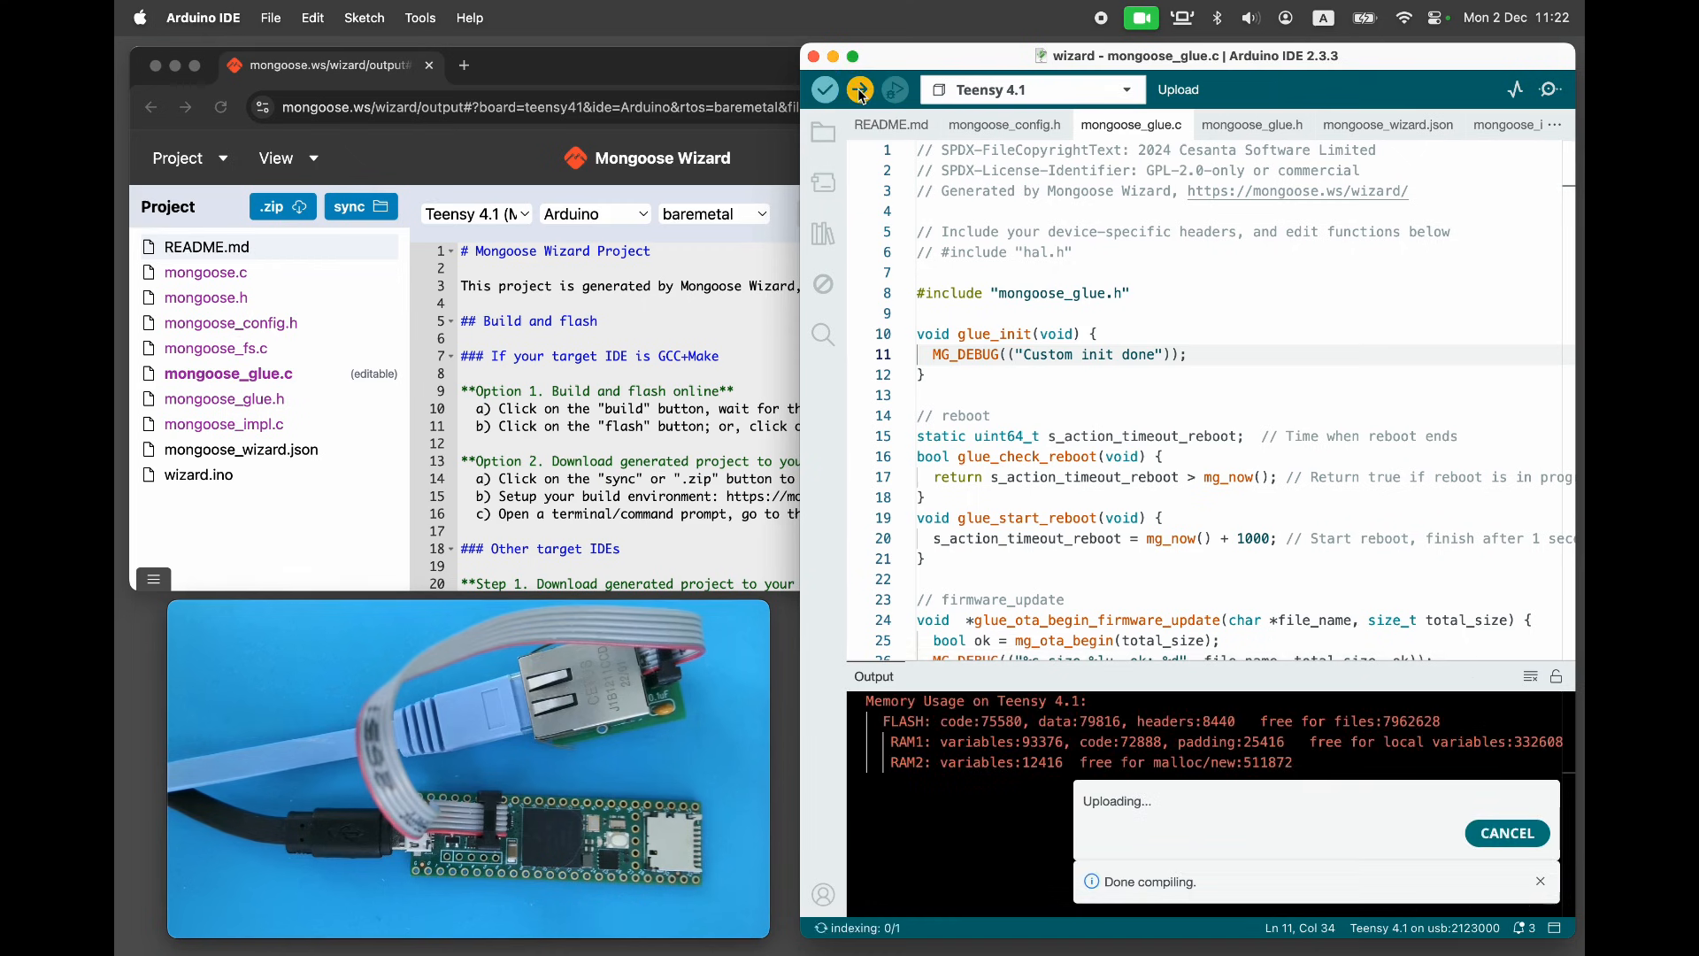
Compile and upload the generated sketch to the Teensy 4.1
{"action": "left_click", "coordinate": [1549, 88]}
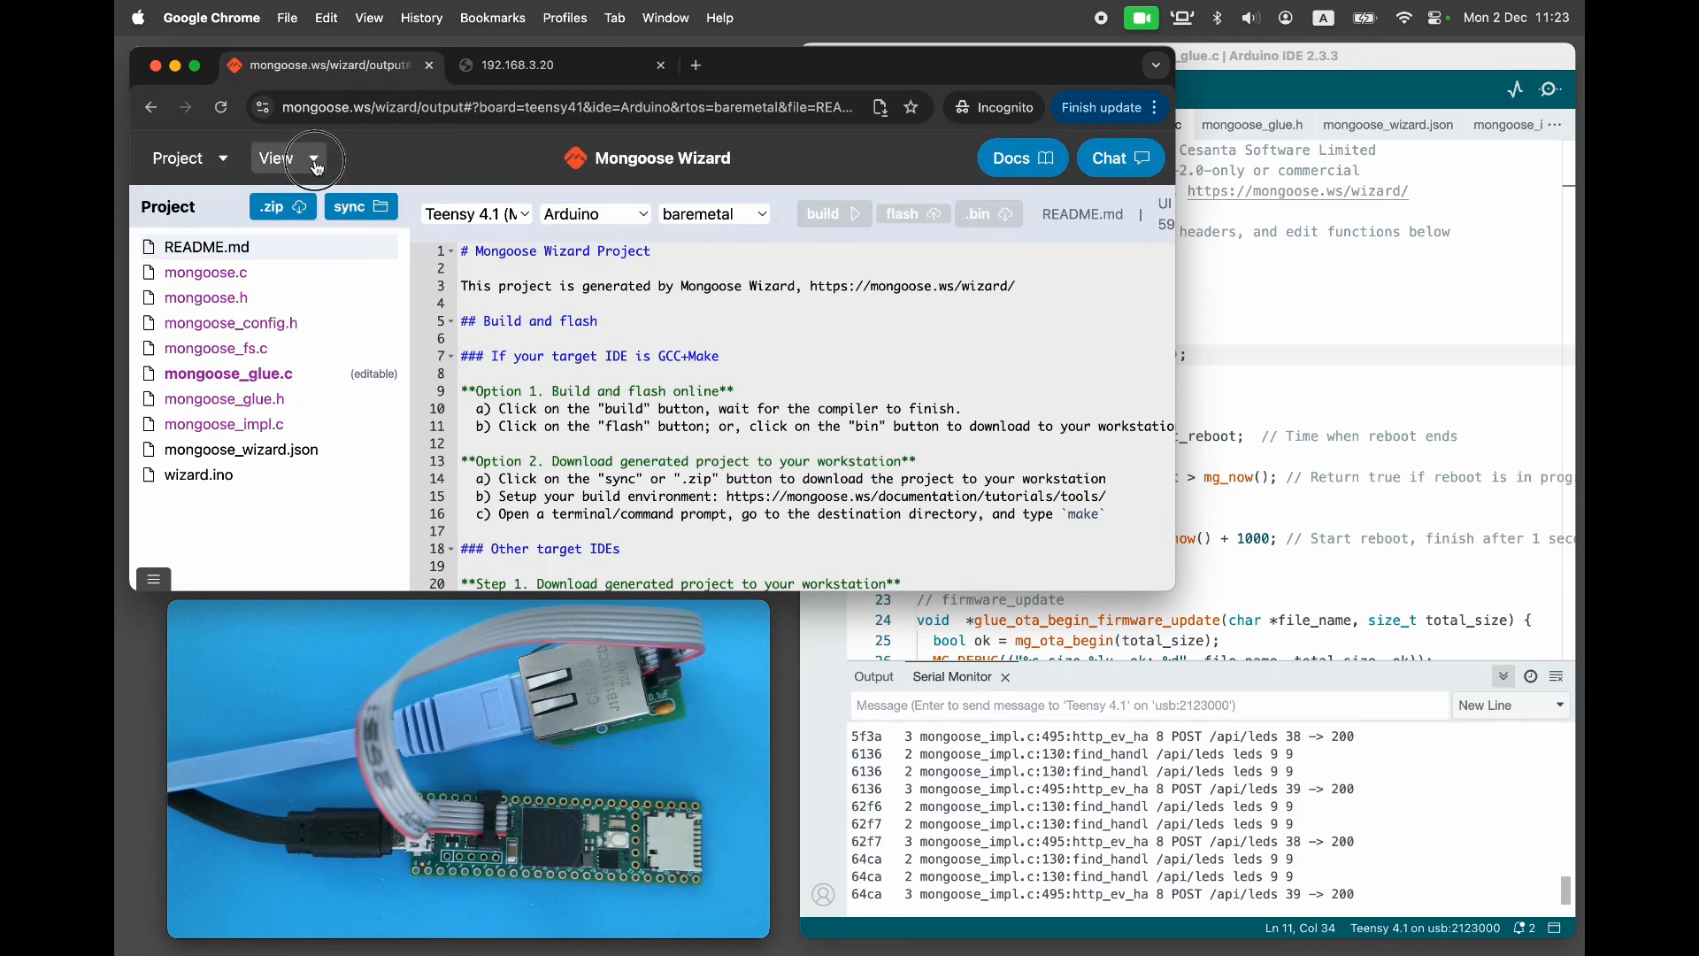
Check that the LED1 and LED3 toggles bind to leds.led1 and leds.led3
{"action": "left_click", "coordinate": [275, 157]}
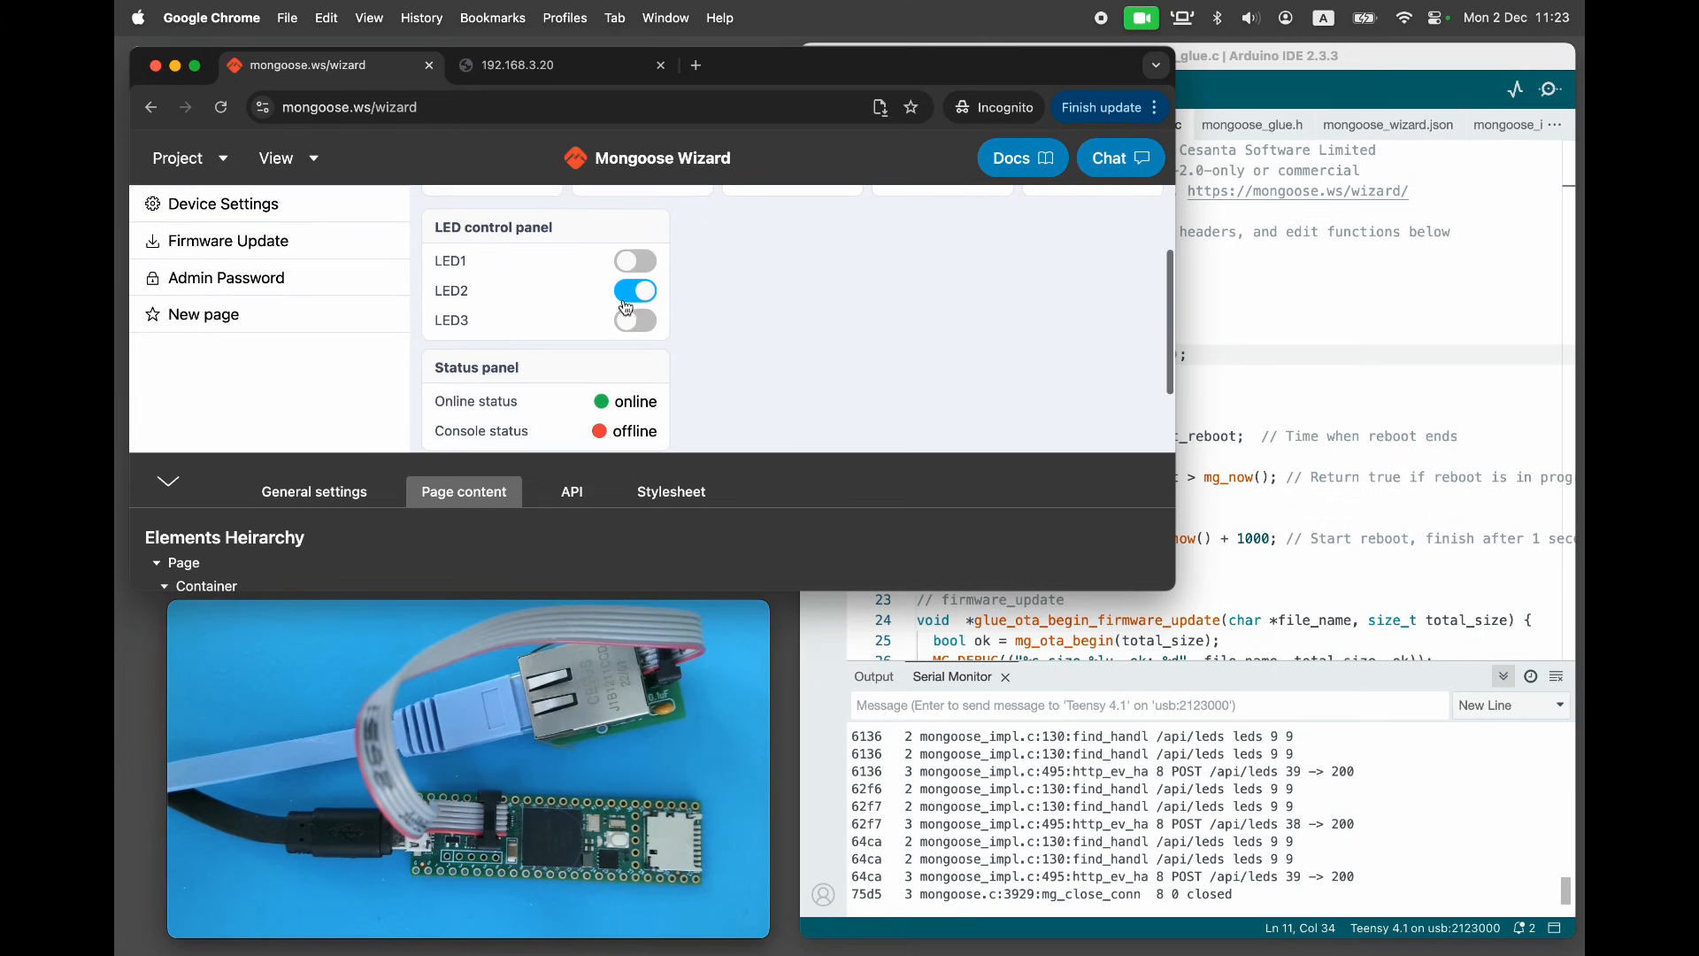
{"action": "left_click", "coordinate": [635, 260]}
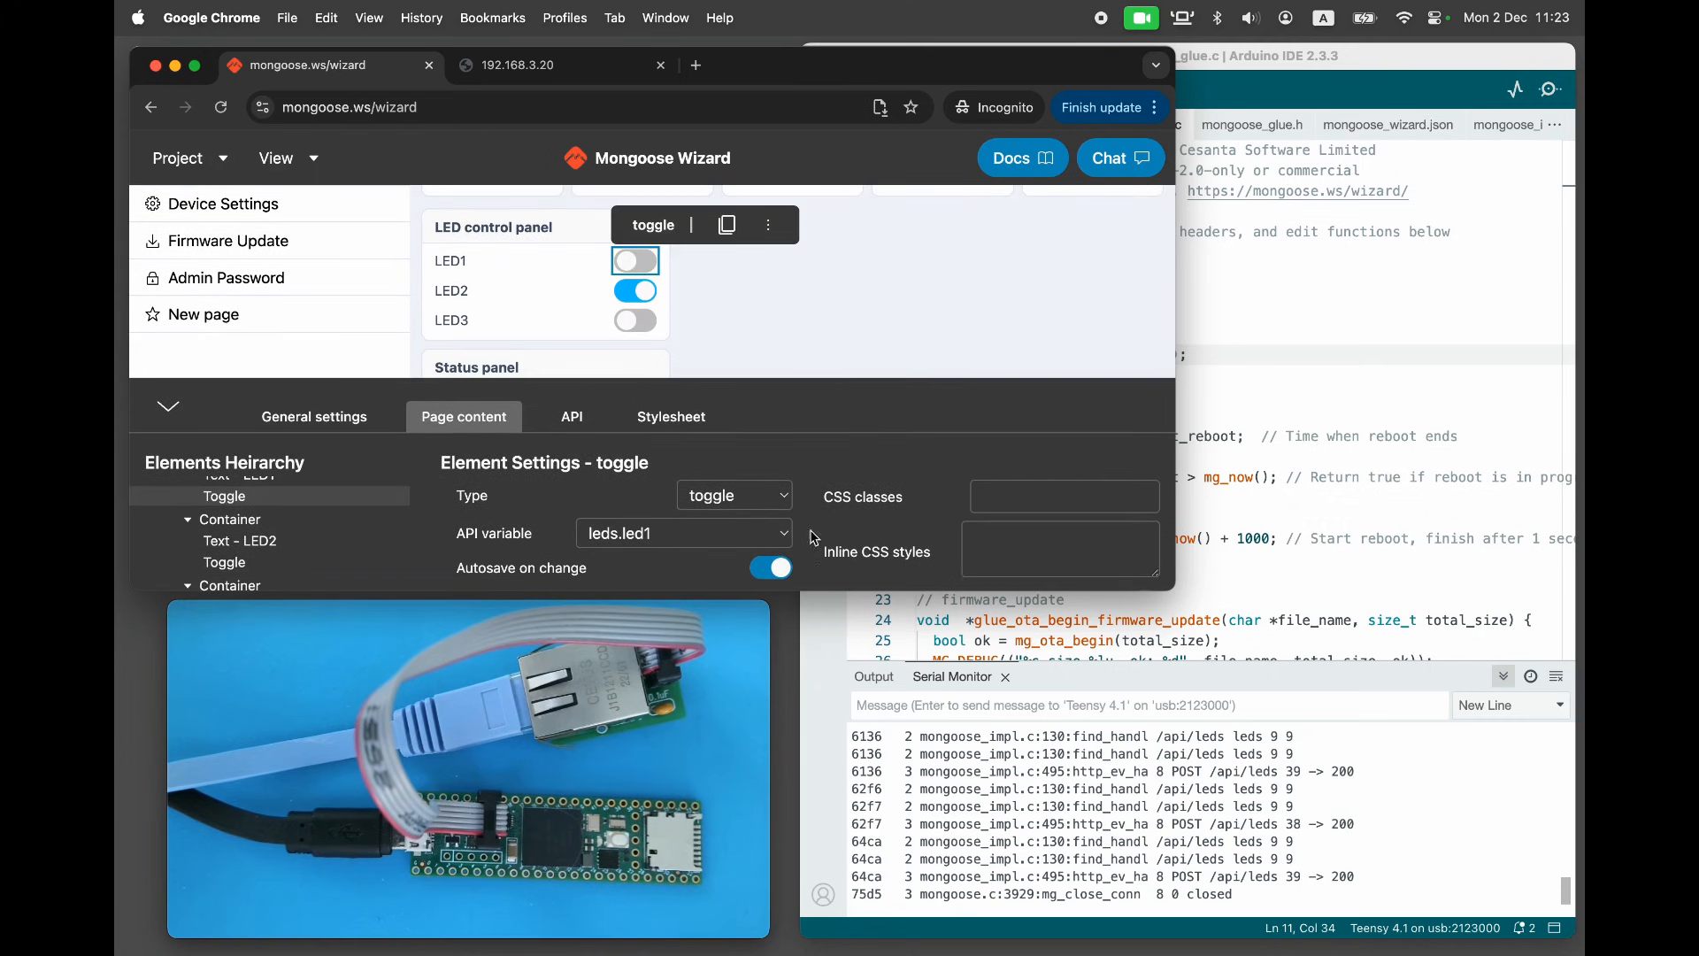
{"action": "left_click", "coordinate": [225, 532]}
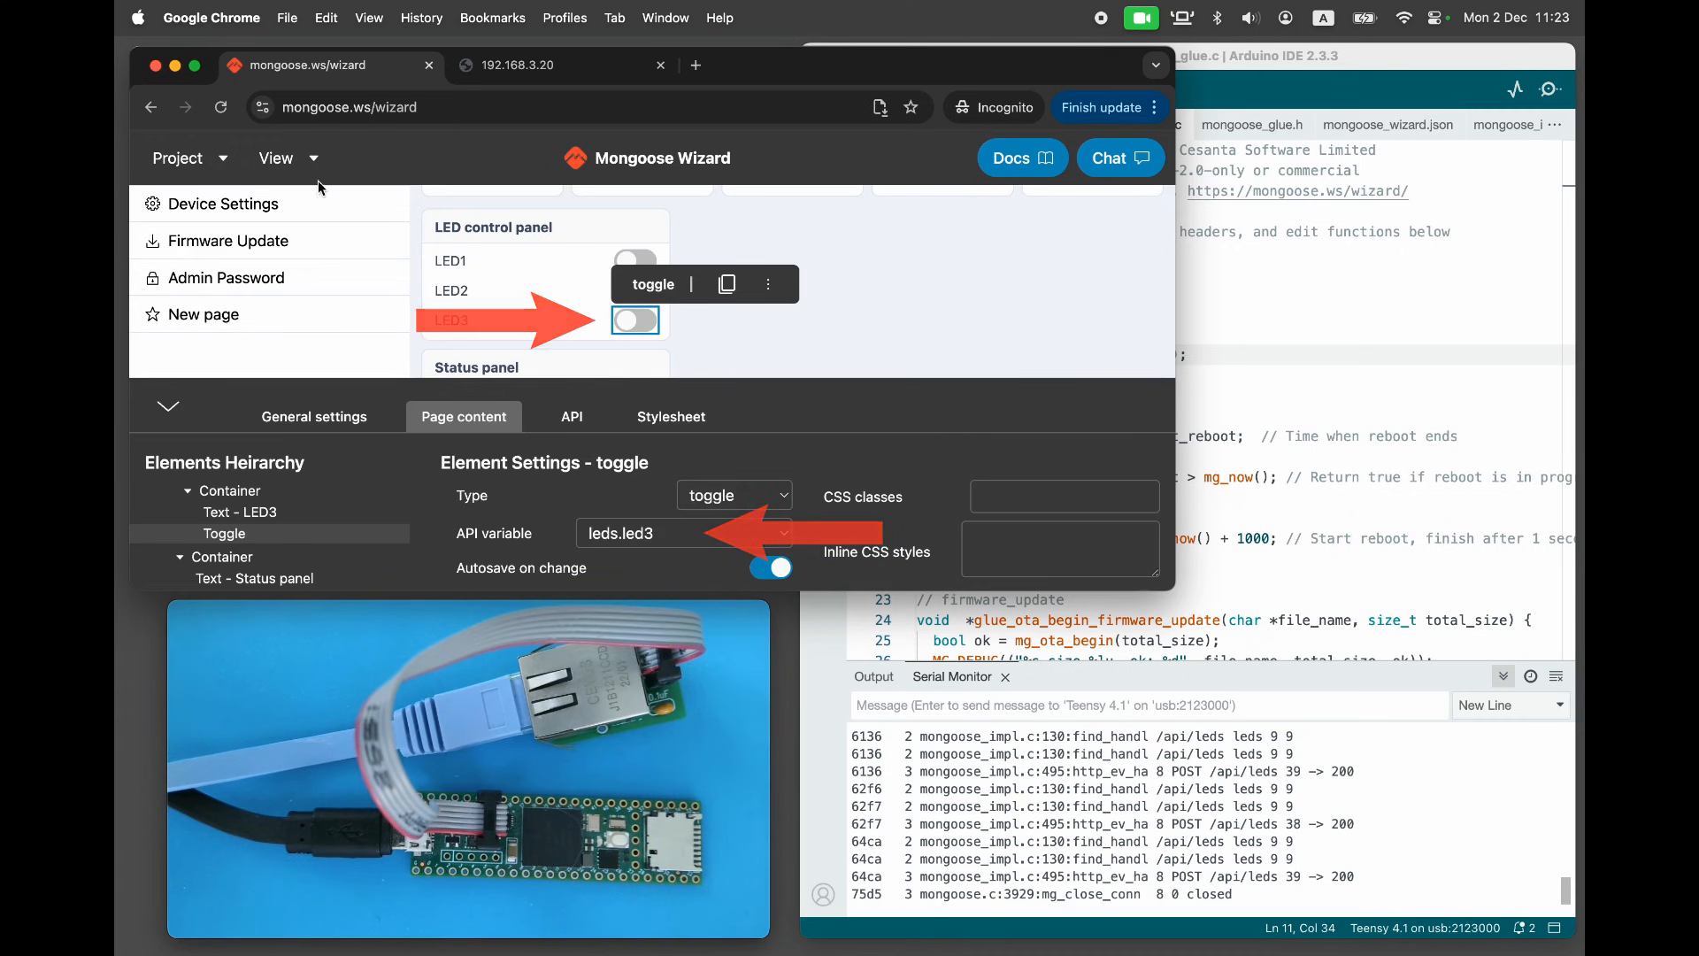
Review the leds endpoint's three boolean LED attributes in the API editor
{"action": "left_click", "coordinate": [571, 416]}
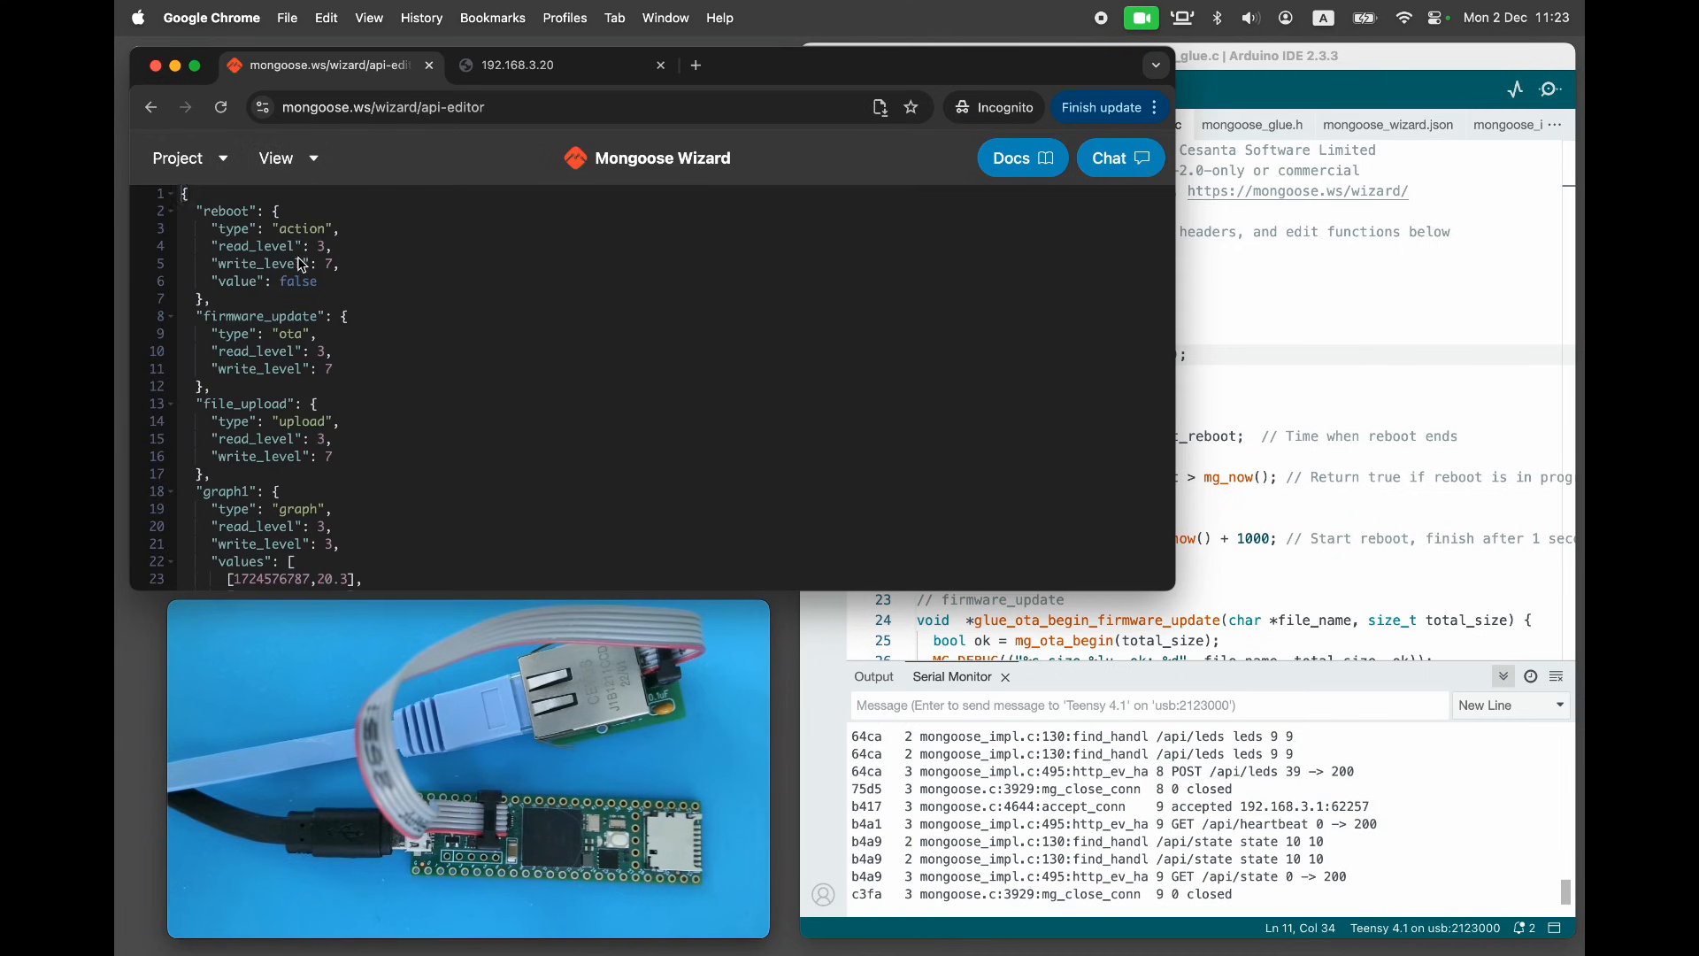
{"action": "mouse_move", "coordinate": [335, 374]}
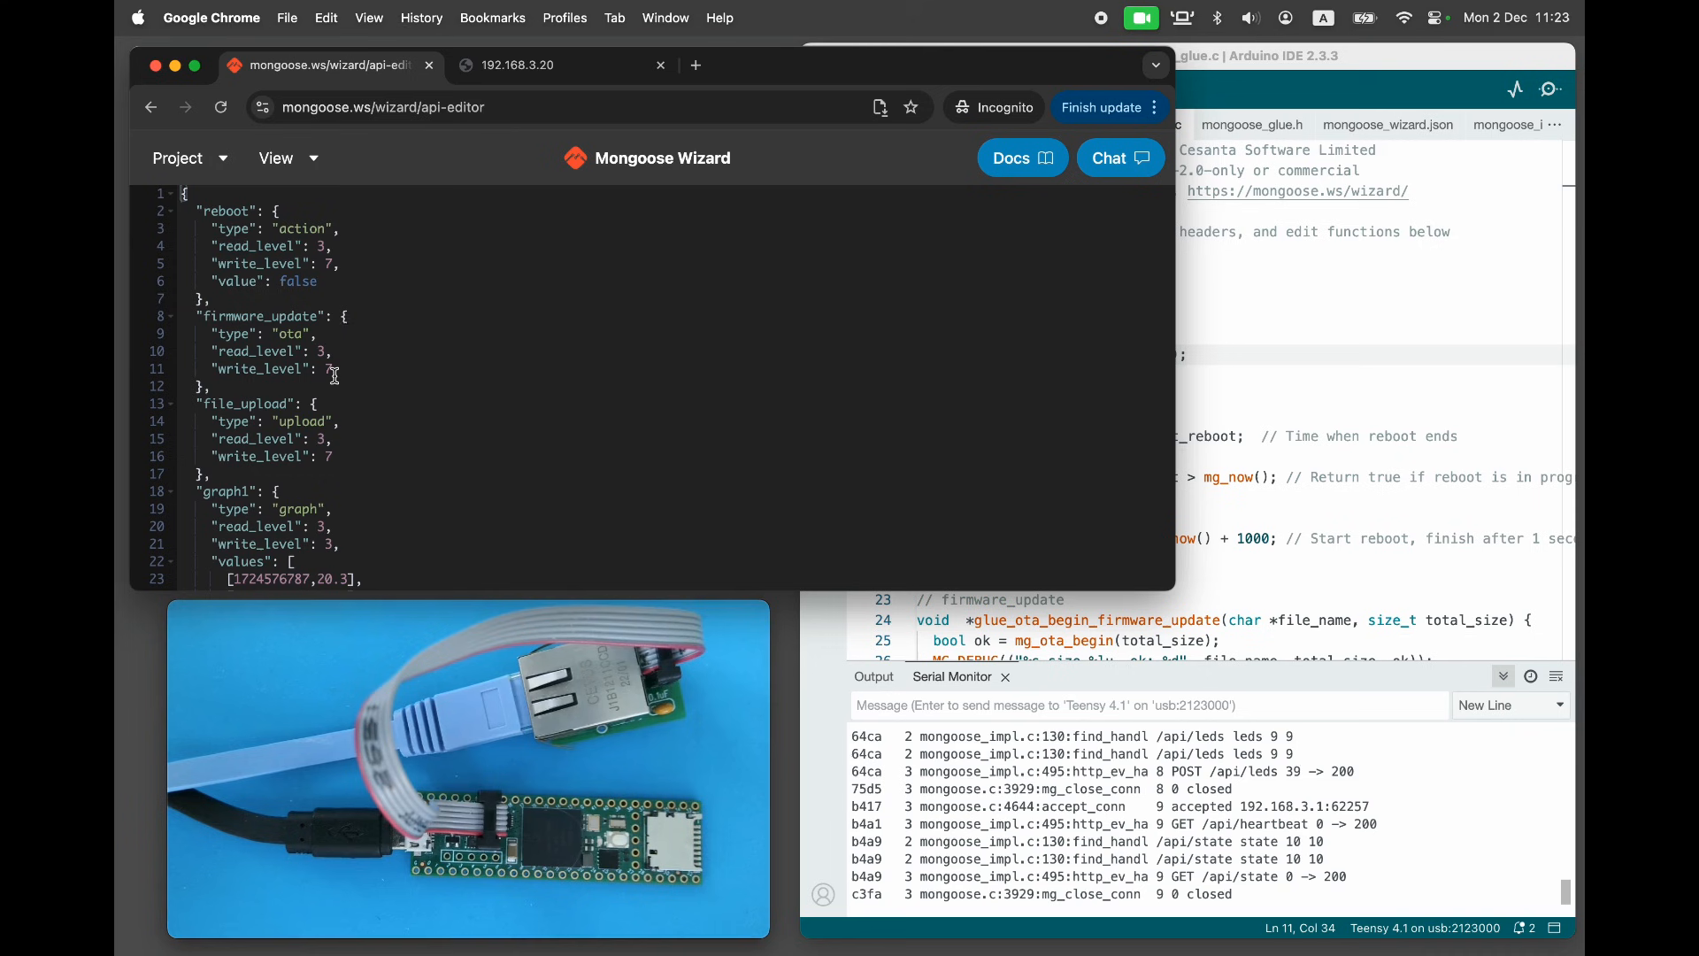
{"action": "scroll", "scroll_direction": "down", "scroll_amount": 3}
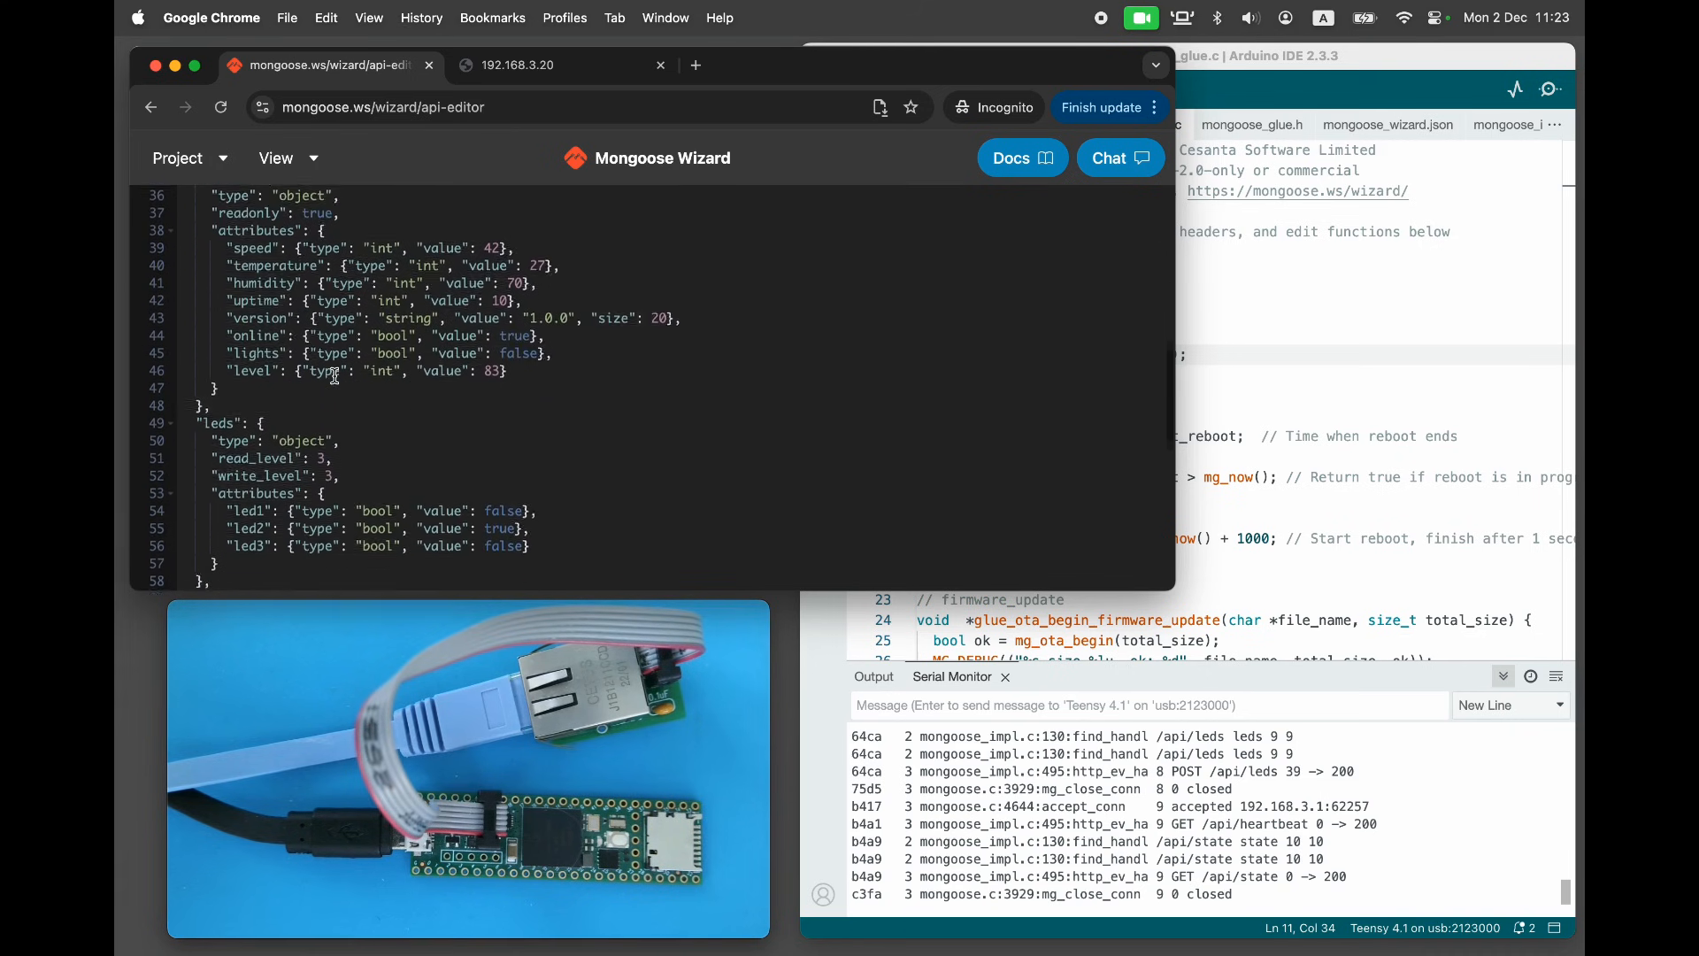
{"action": "scroll", "scroll_direction": "down", "scroll_amount": 3}
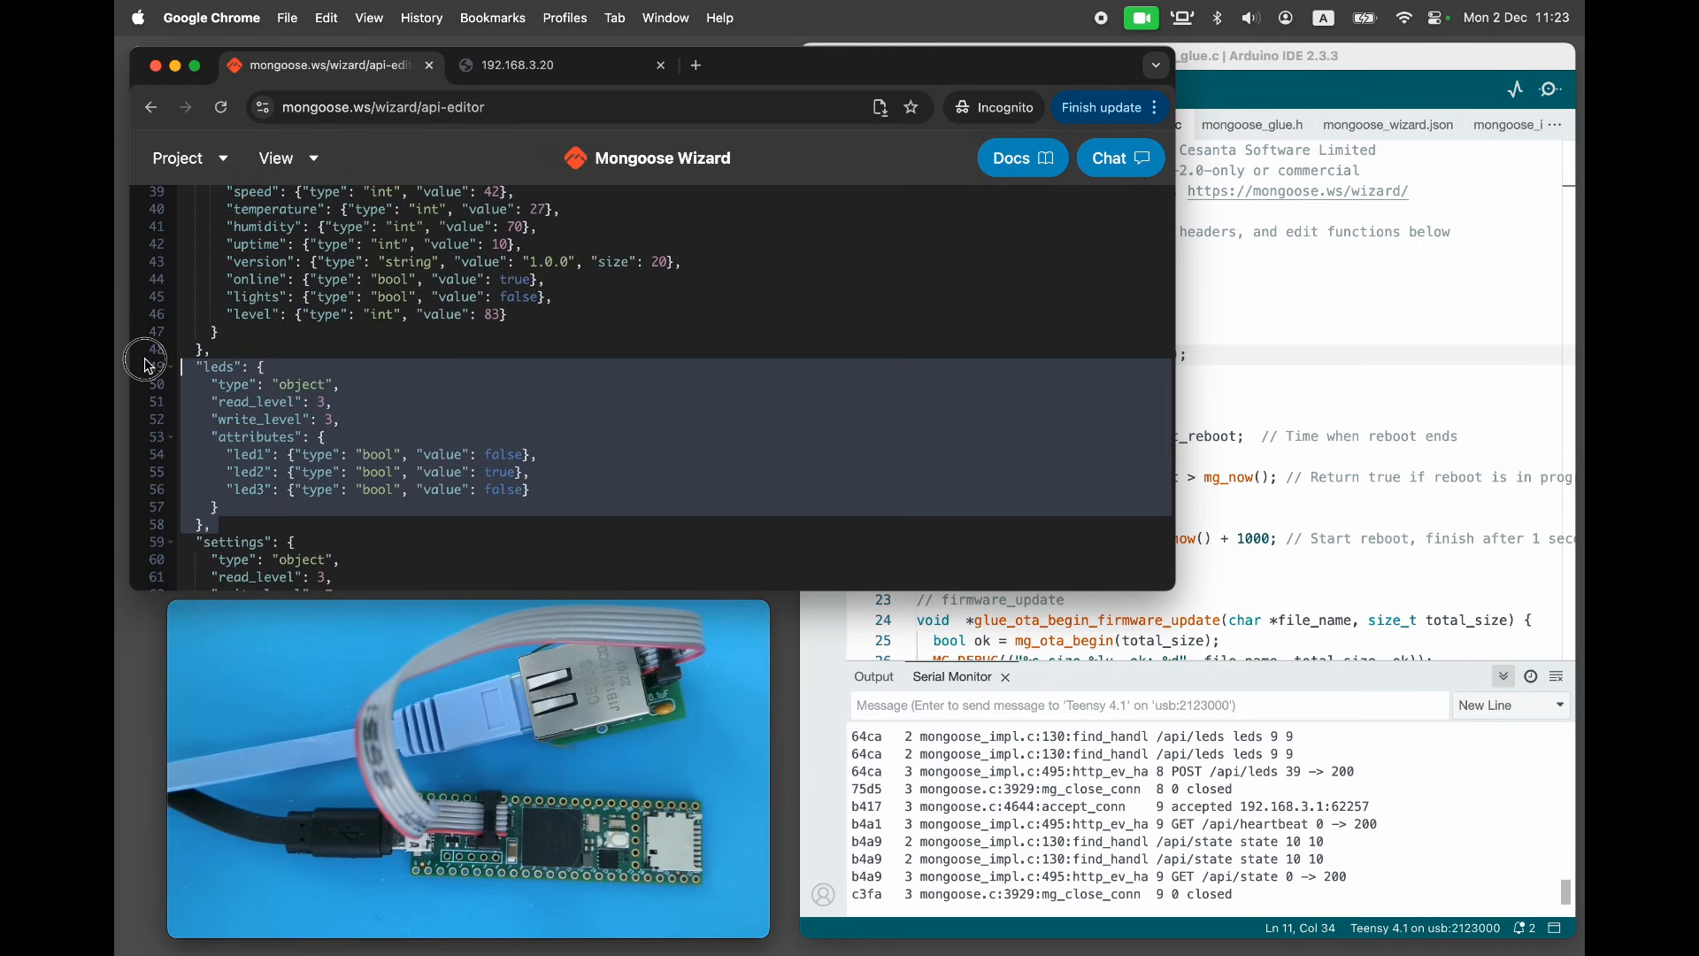
{"action": "left_click", "coordinate": [1250, 125]}
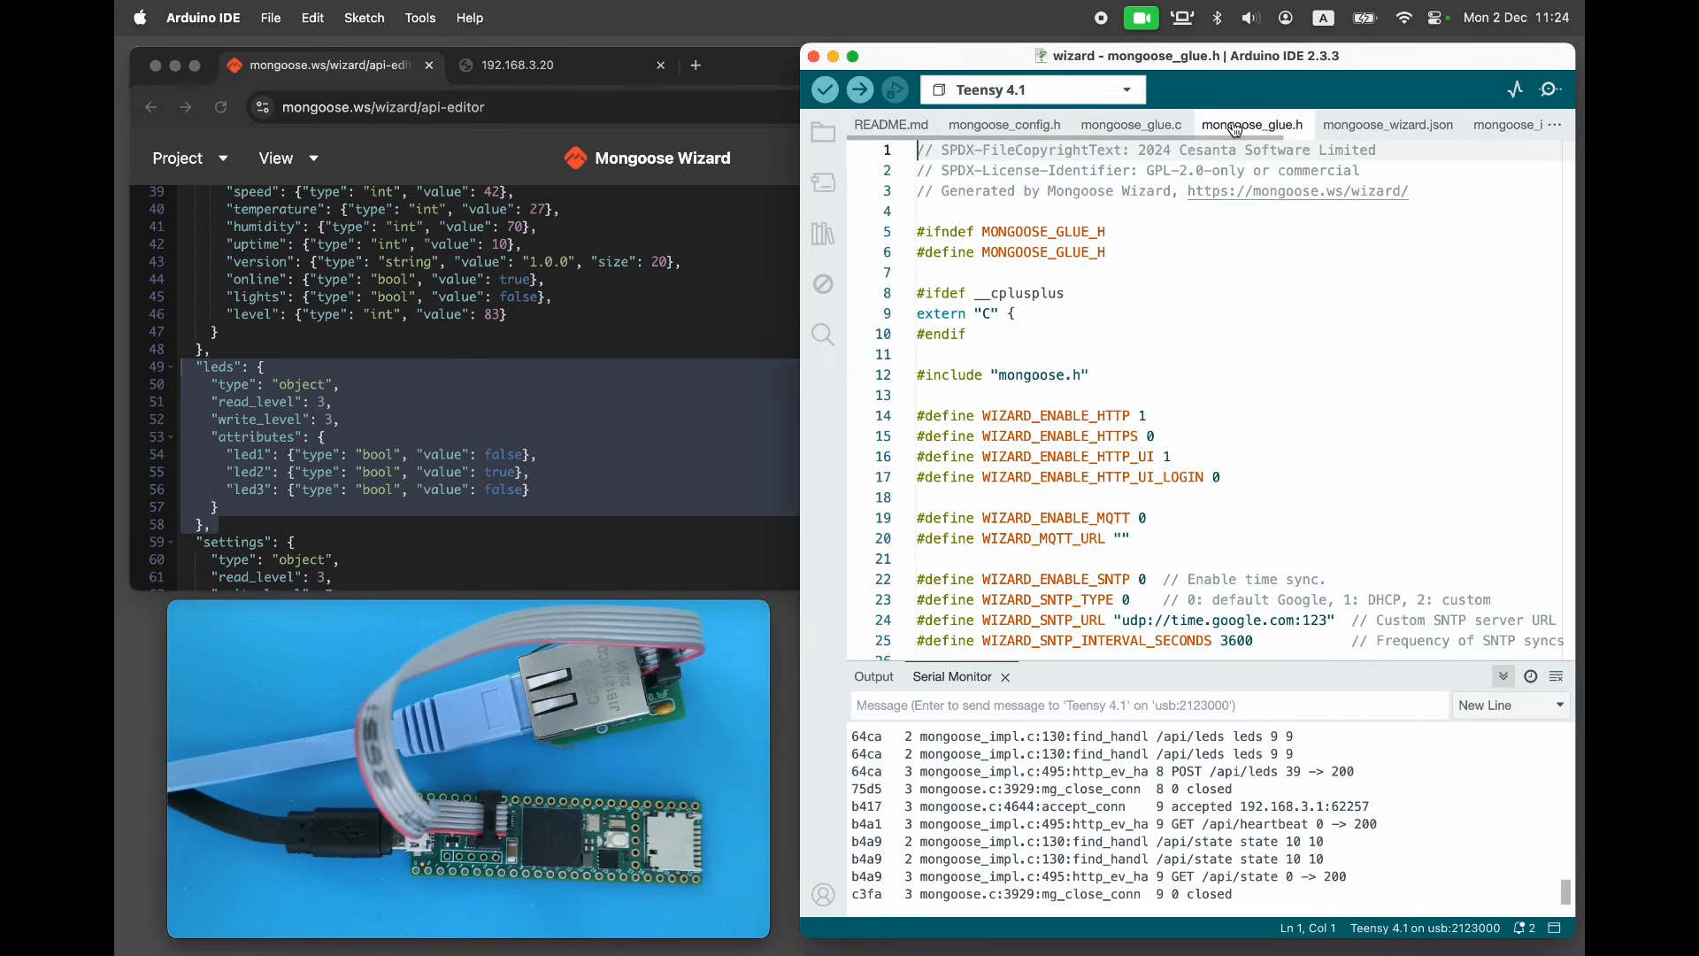
Scroll mongoose_glue.h to the leds struct and glue_get_leds/glue_set_leds declarations
{"action": "scroll", "scroll_direction": "down", "scroll_amount": 3}
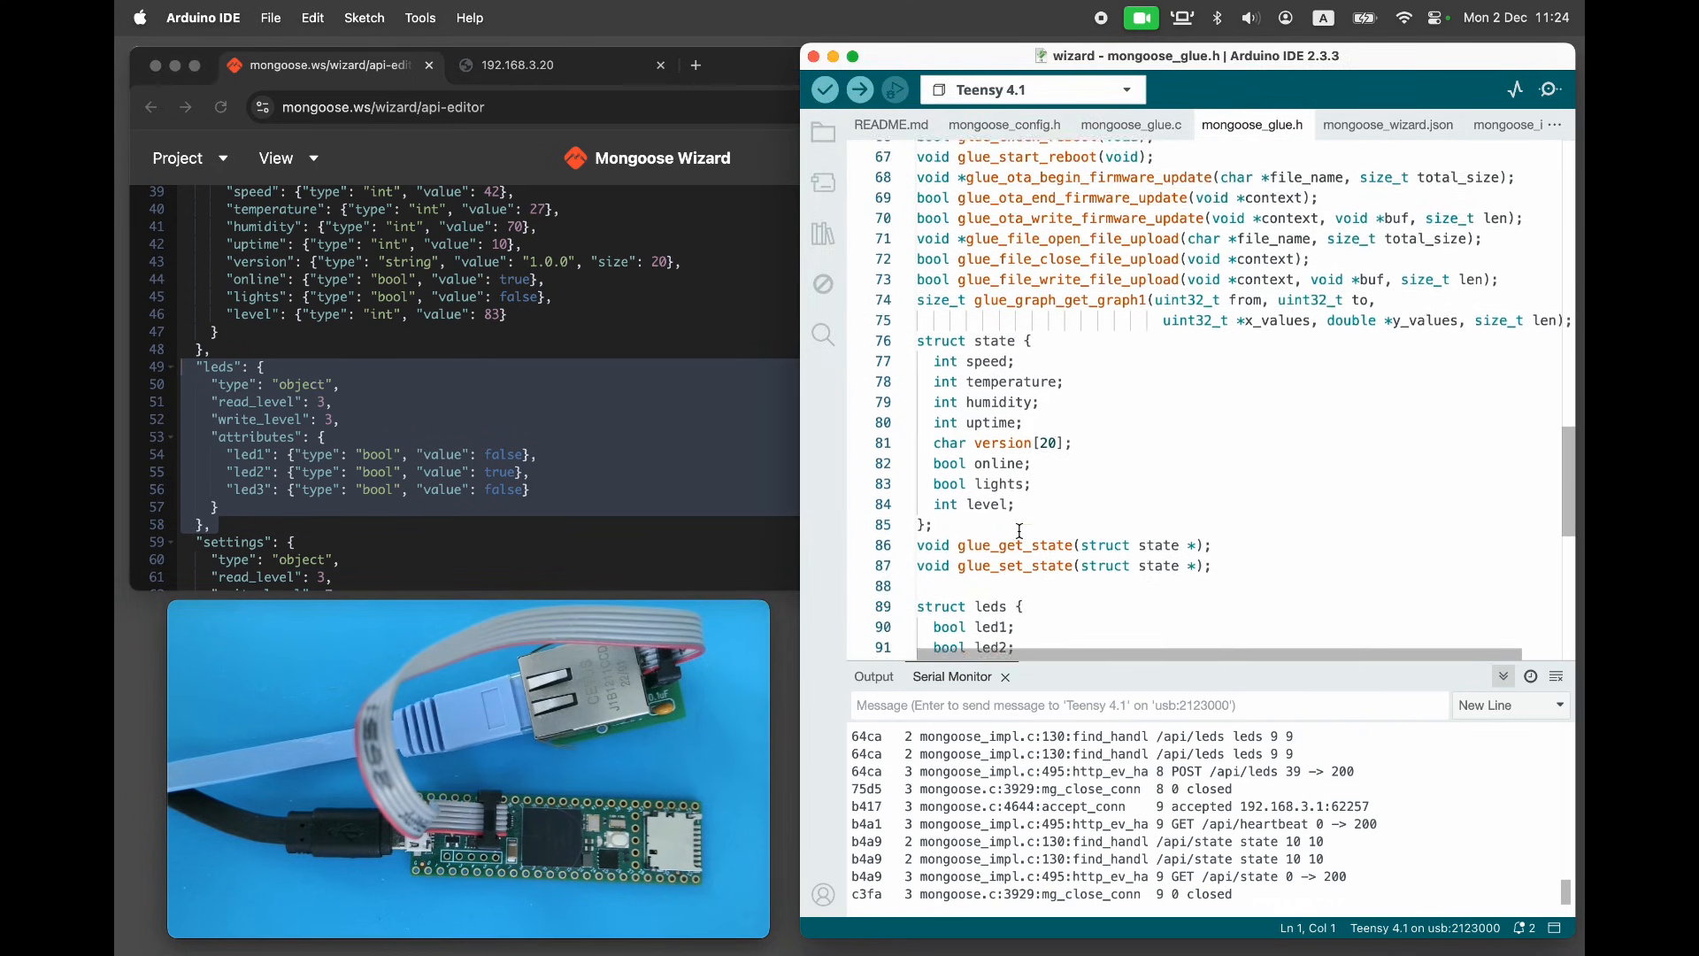
{"action": "scroll", "scroll_direction": "down", "scroll_amount": 3}
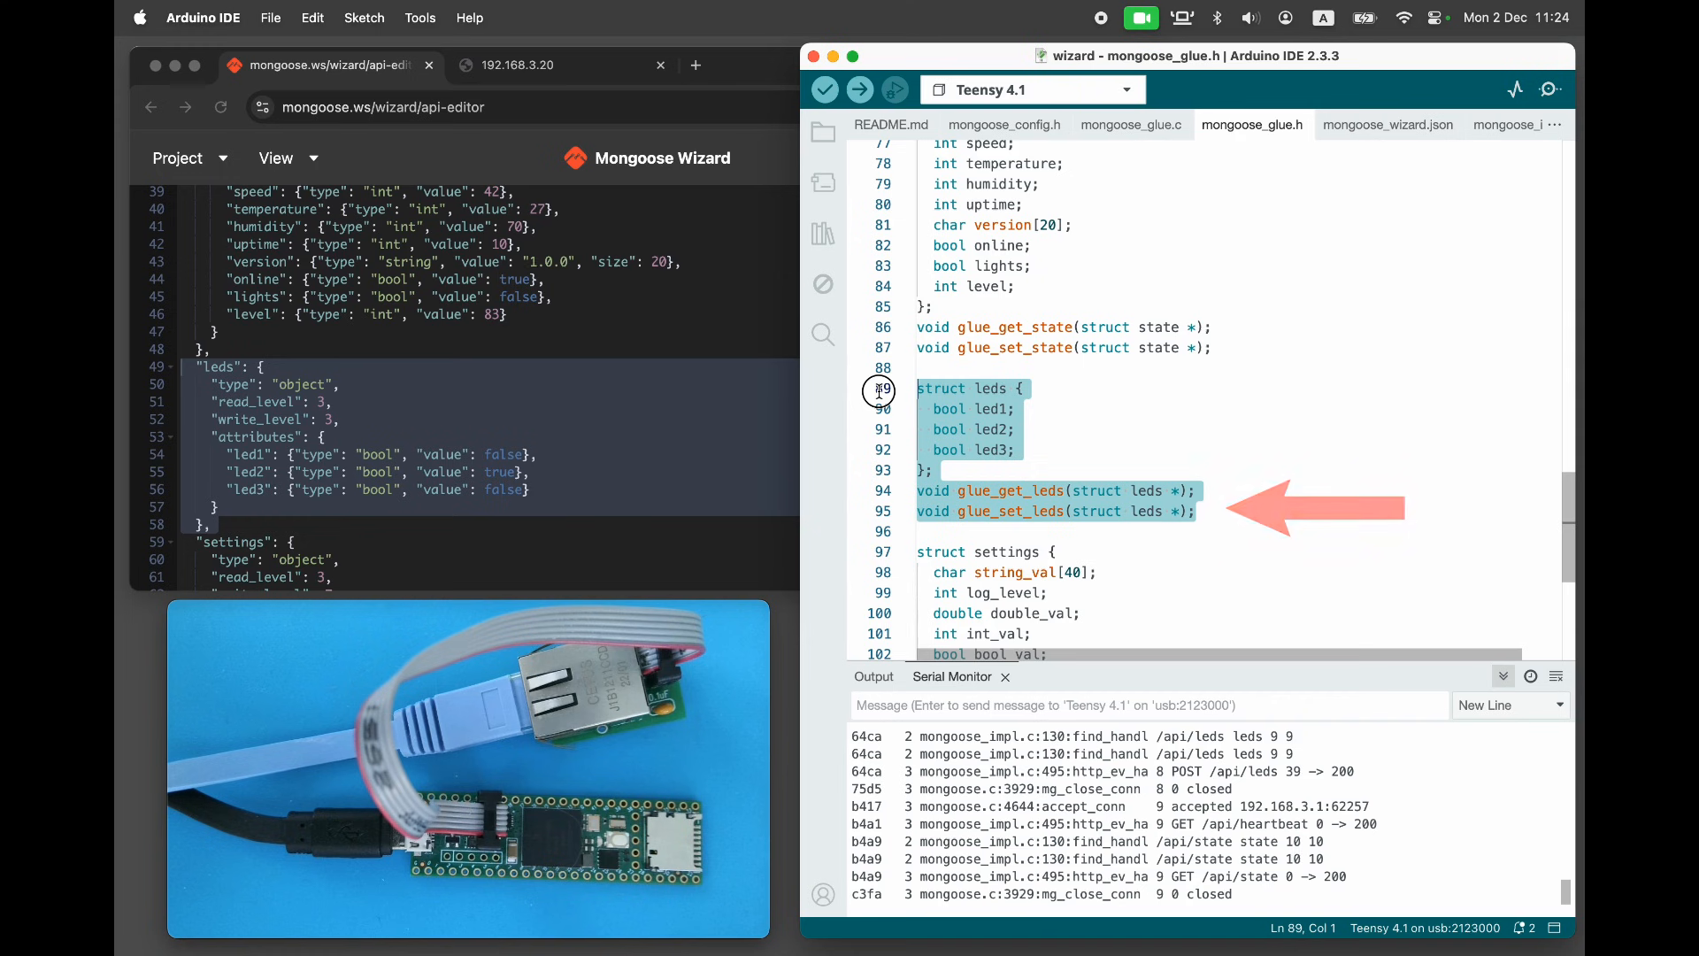
{"action": "left_click", "coordinate": [1130, 124]}
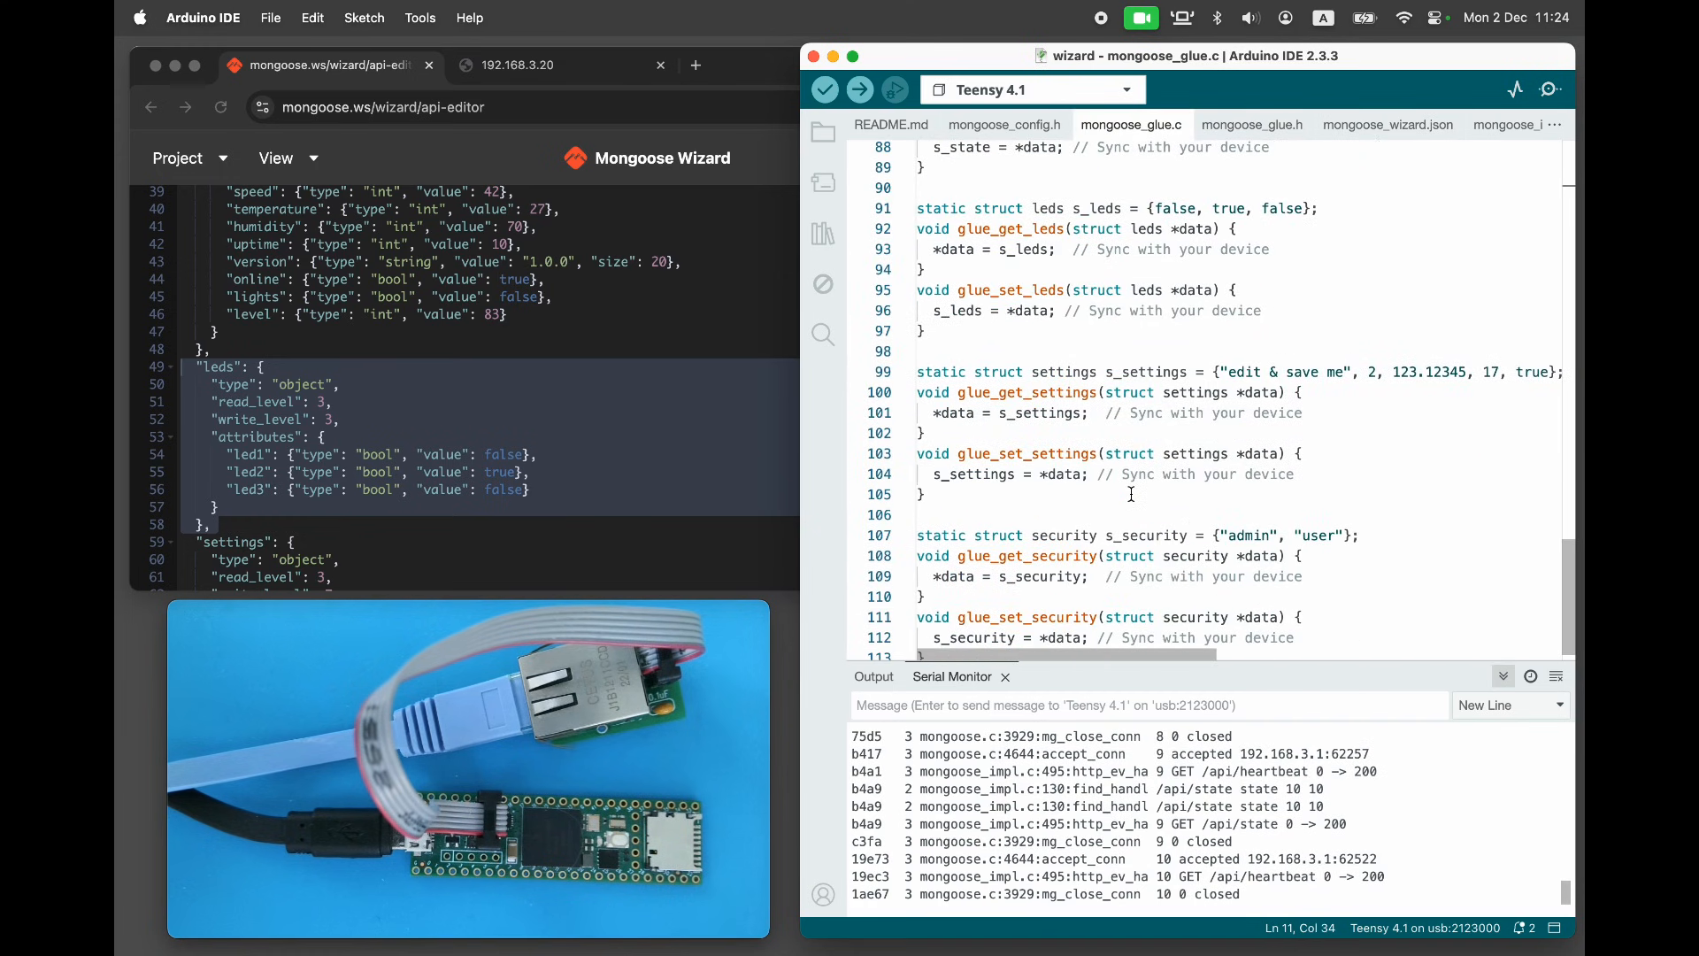
Add #include "Arduino.h" to mongoose_glue.c and delete the static s_leds line
{"action": "scroll", "scroll_direction": "up", "scroll_amount": 3}
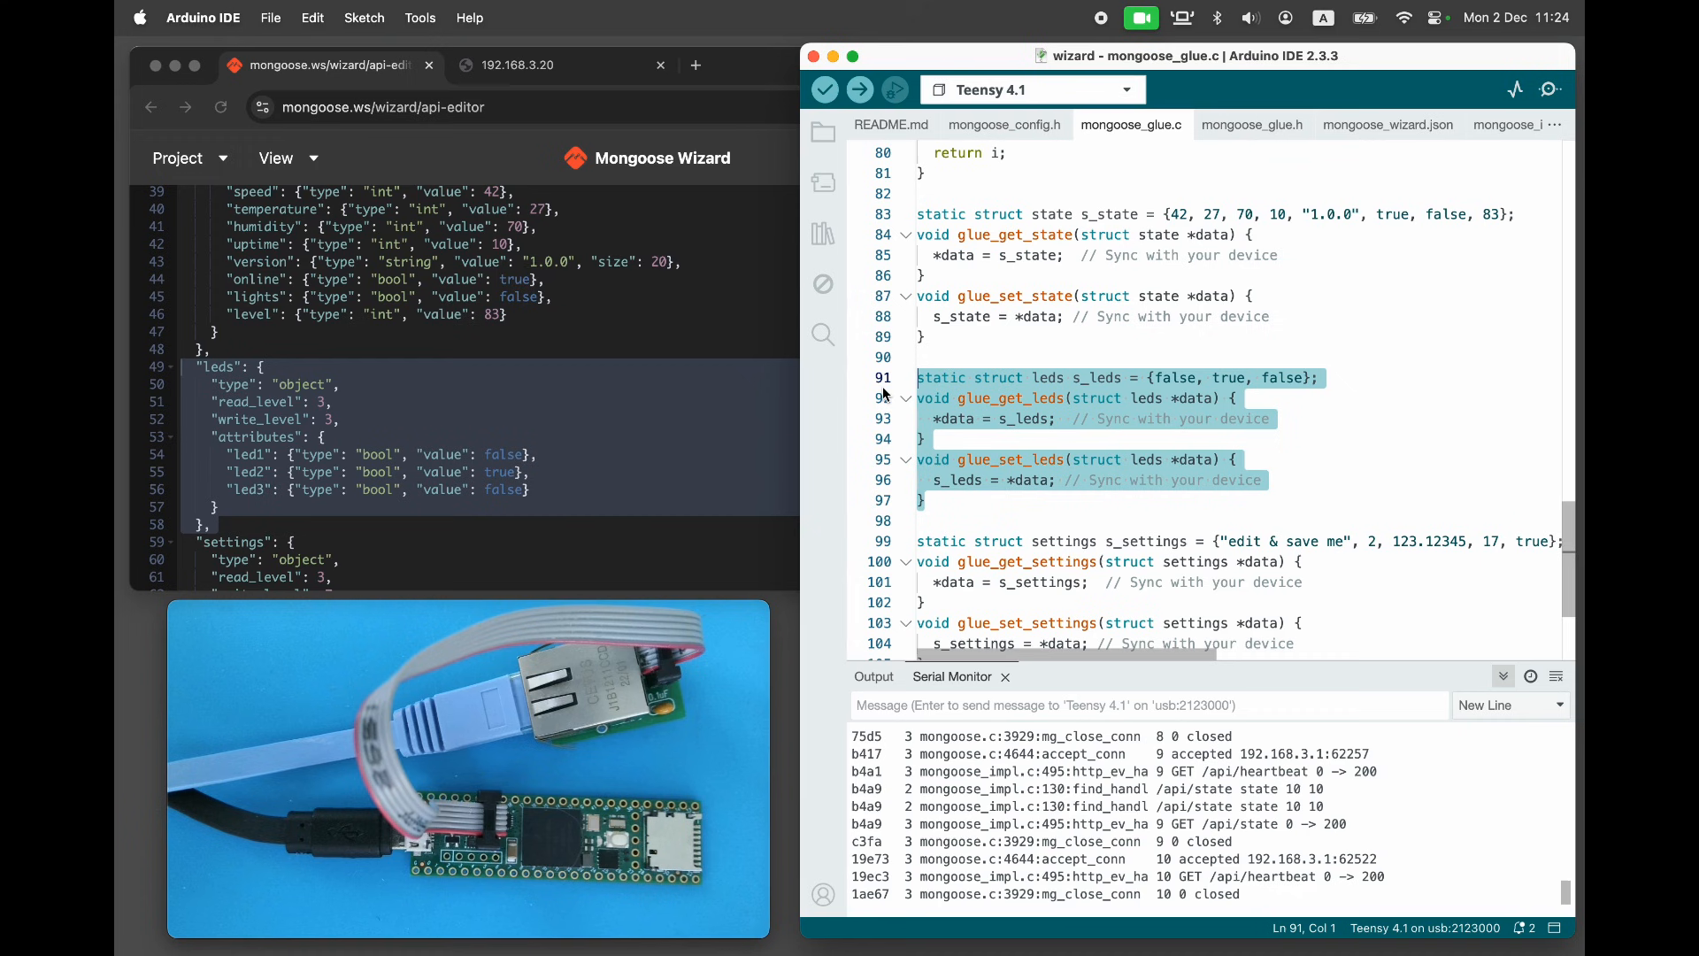
{"action": "scroll", "scroll_direction": "up", "scroll_amount": 3}
{"action": "type", "text": "#include \"Arduino.h\""}
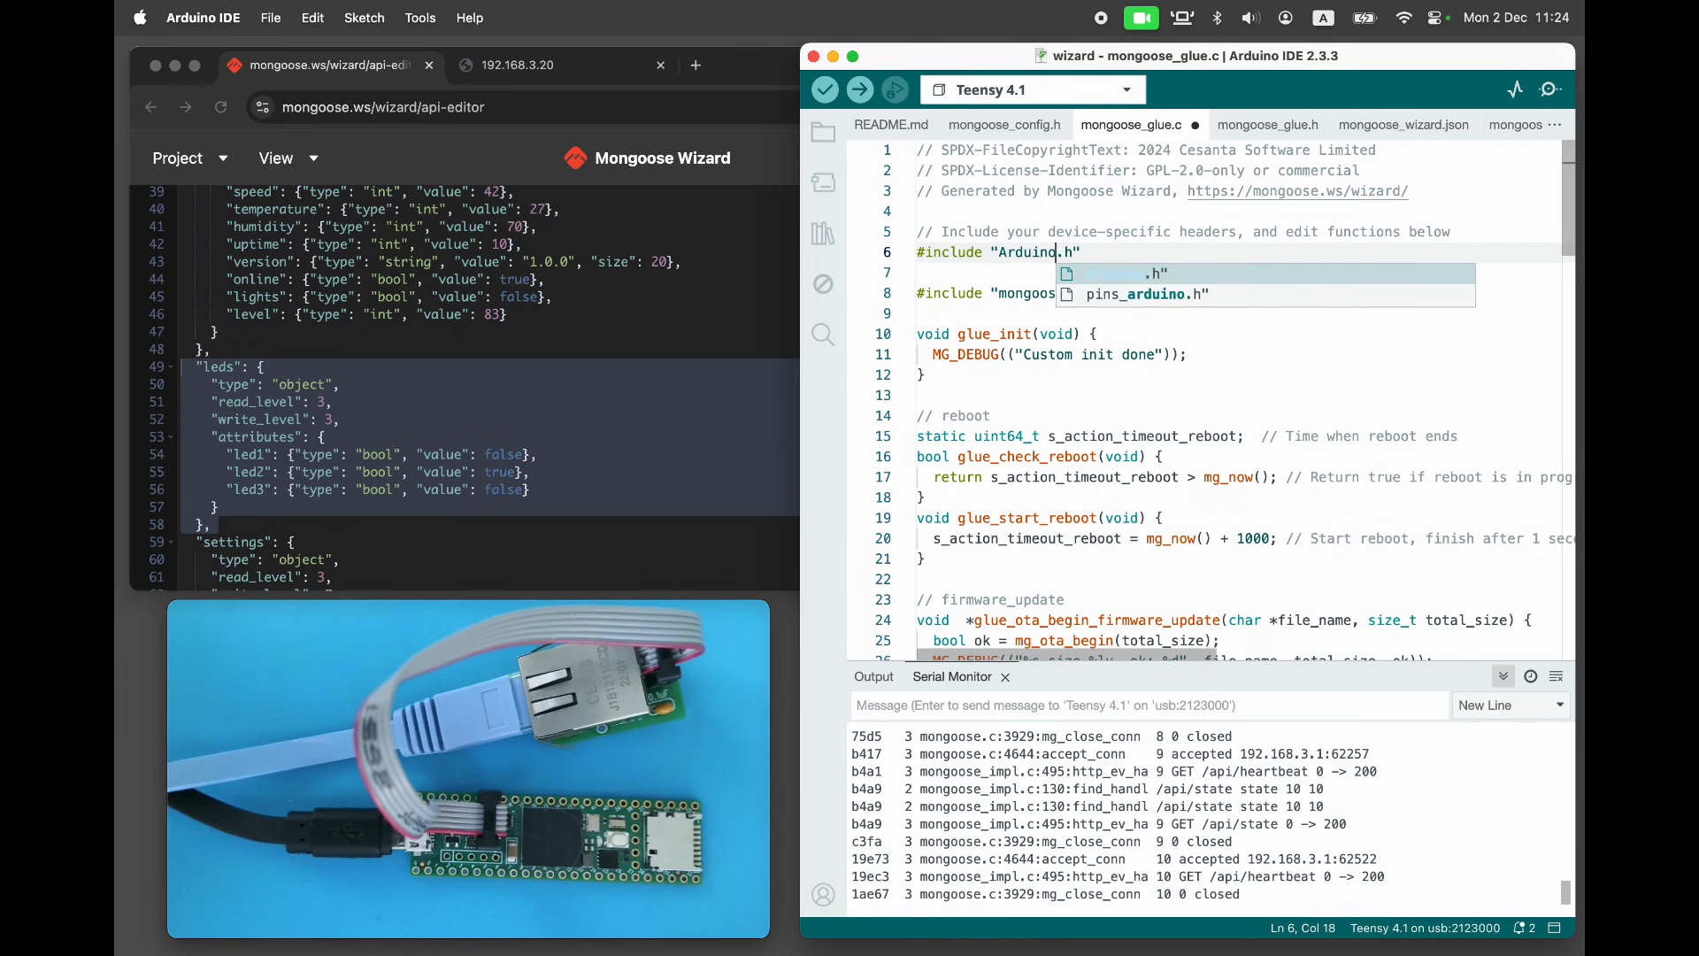
{"action": "scroll", "scroll_direction": "down", "scroll_amount": 3}
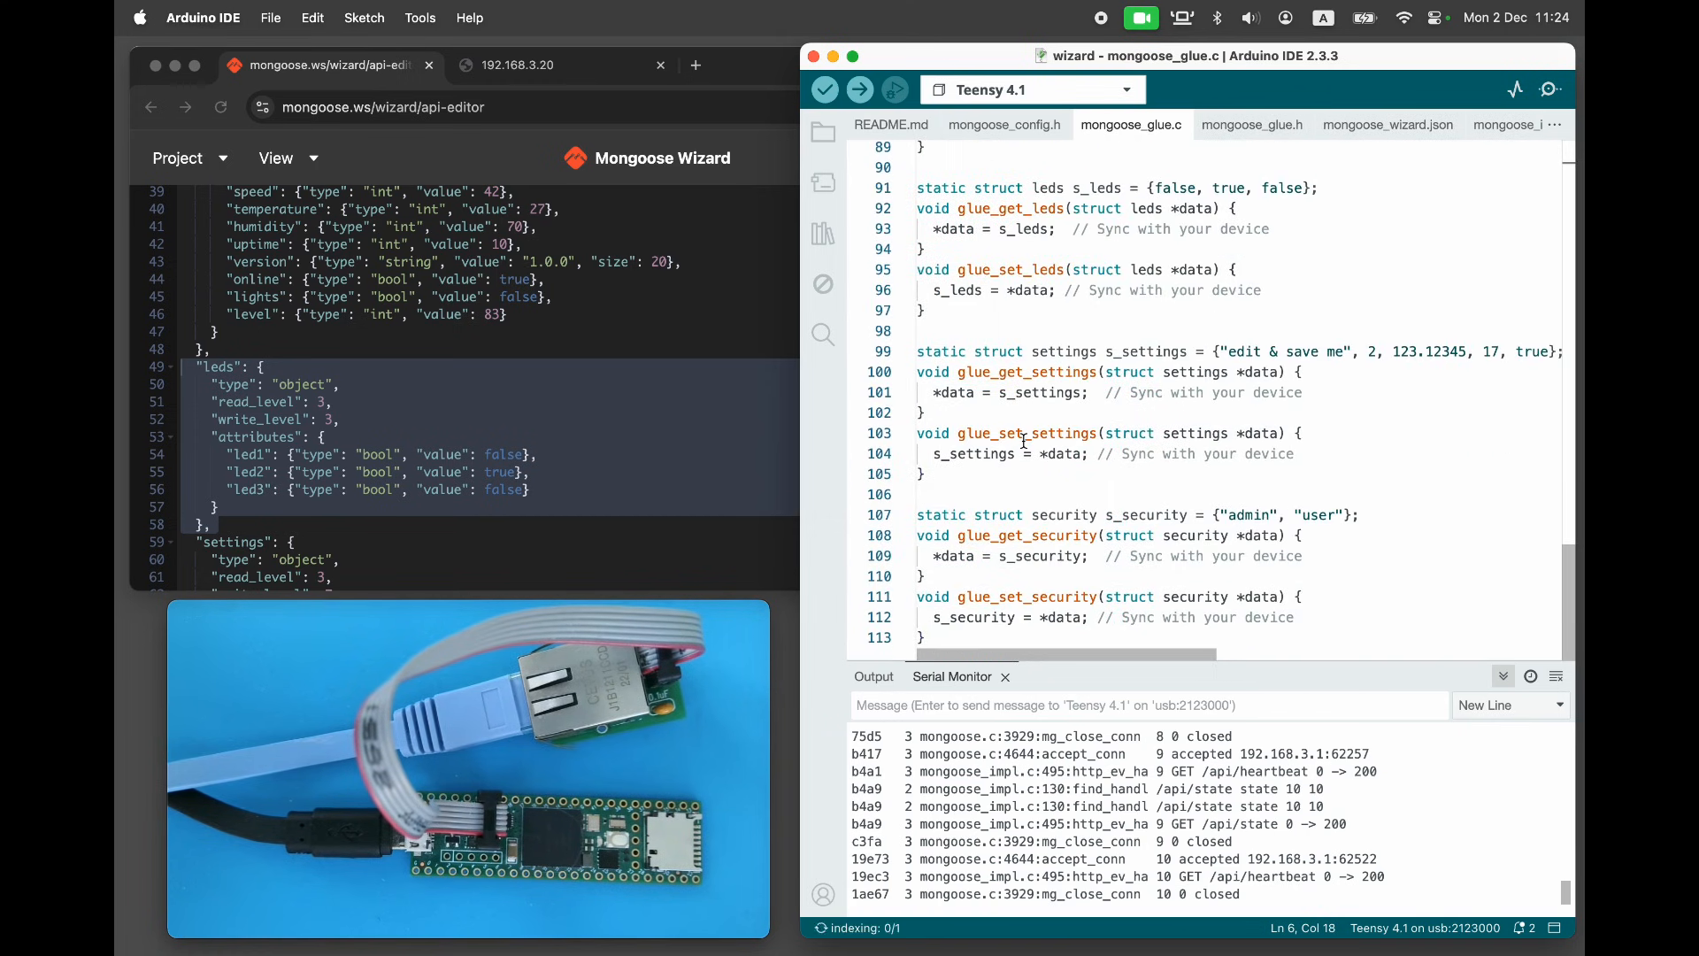
{"action": "scroll", "scroll_direction": "up", "scroll_amount": 3}
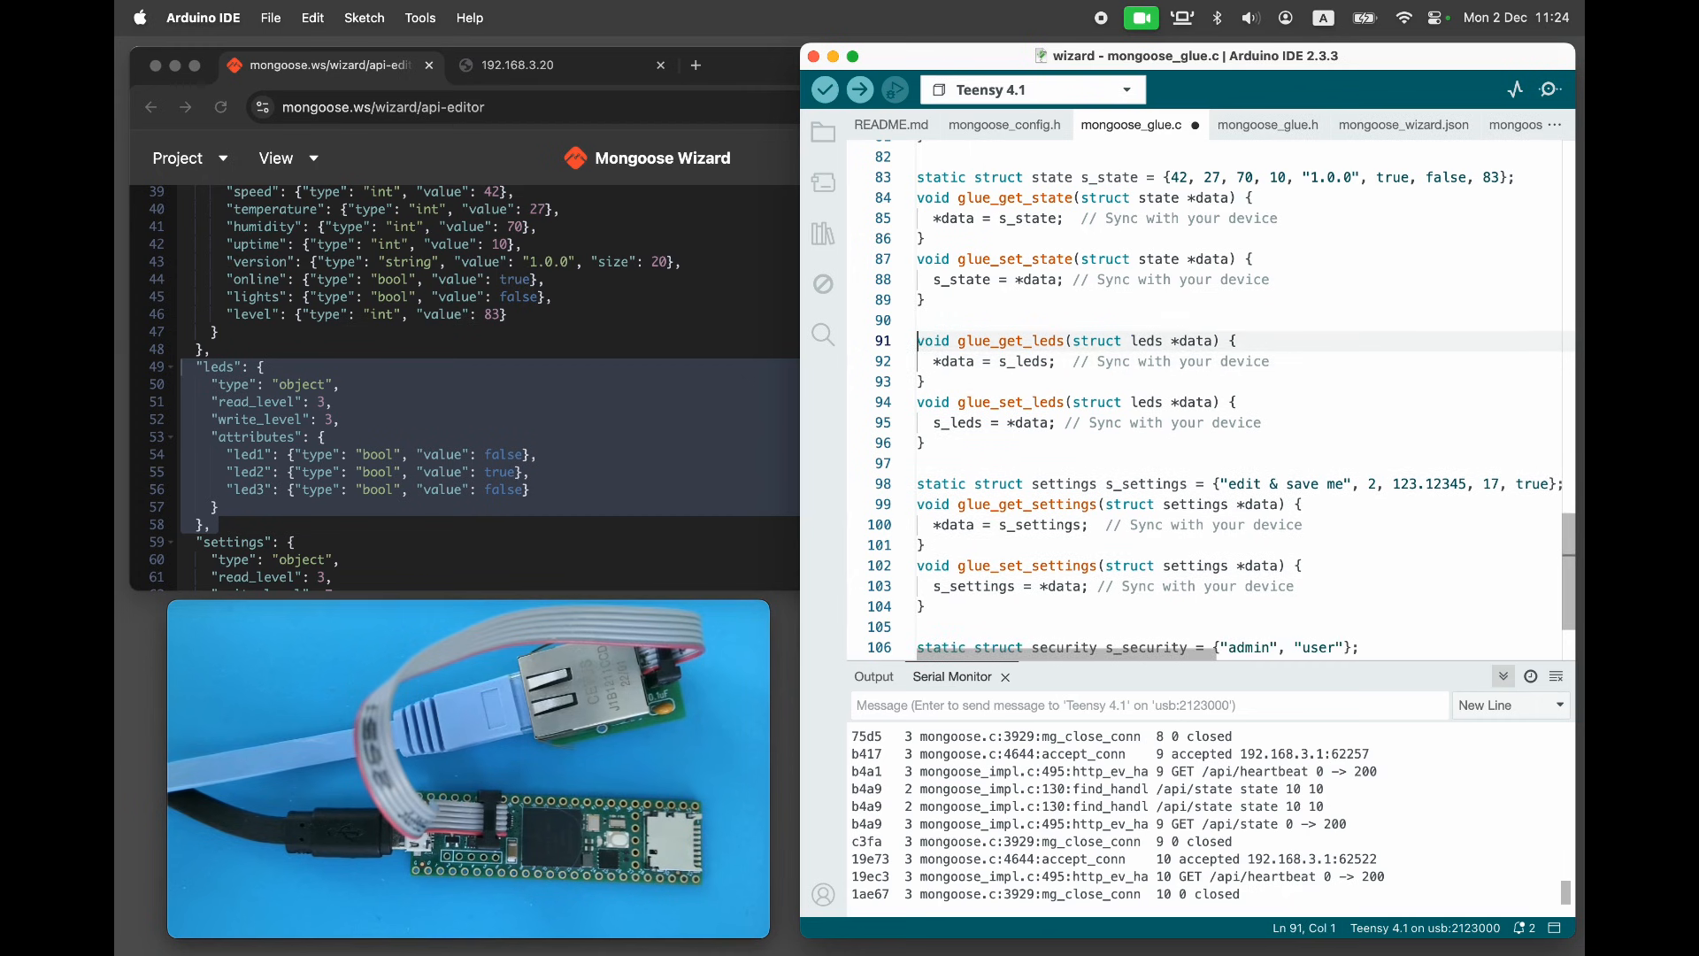
Make the LED glue functions read/write LED_BUILTIN via data->led1, then export firmware.bin
{"action": "type", "text": "data->led1 = digitalRead(d);"}
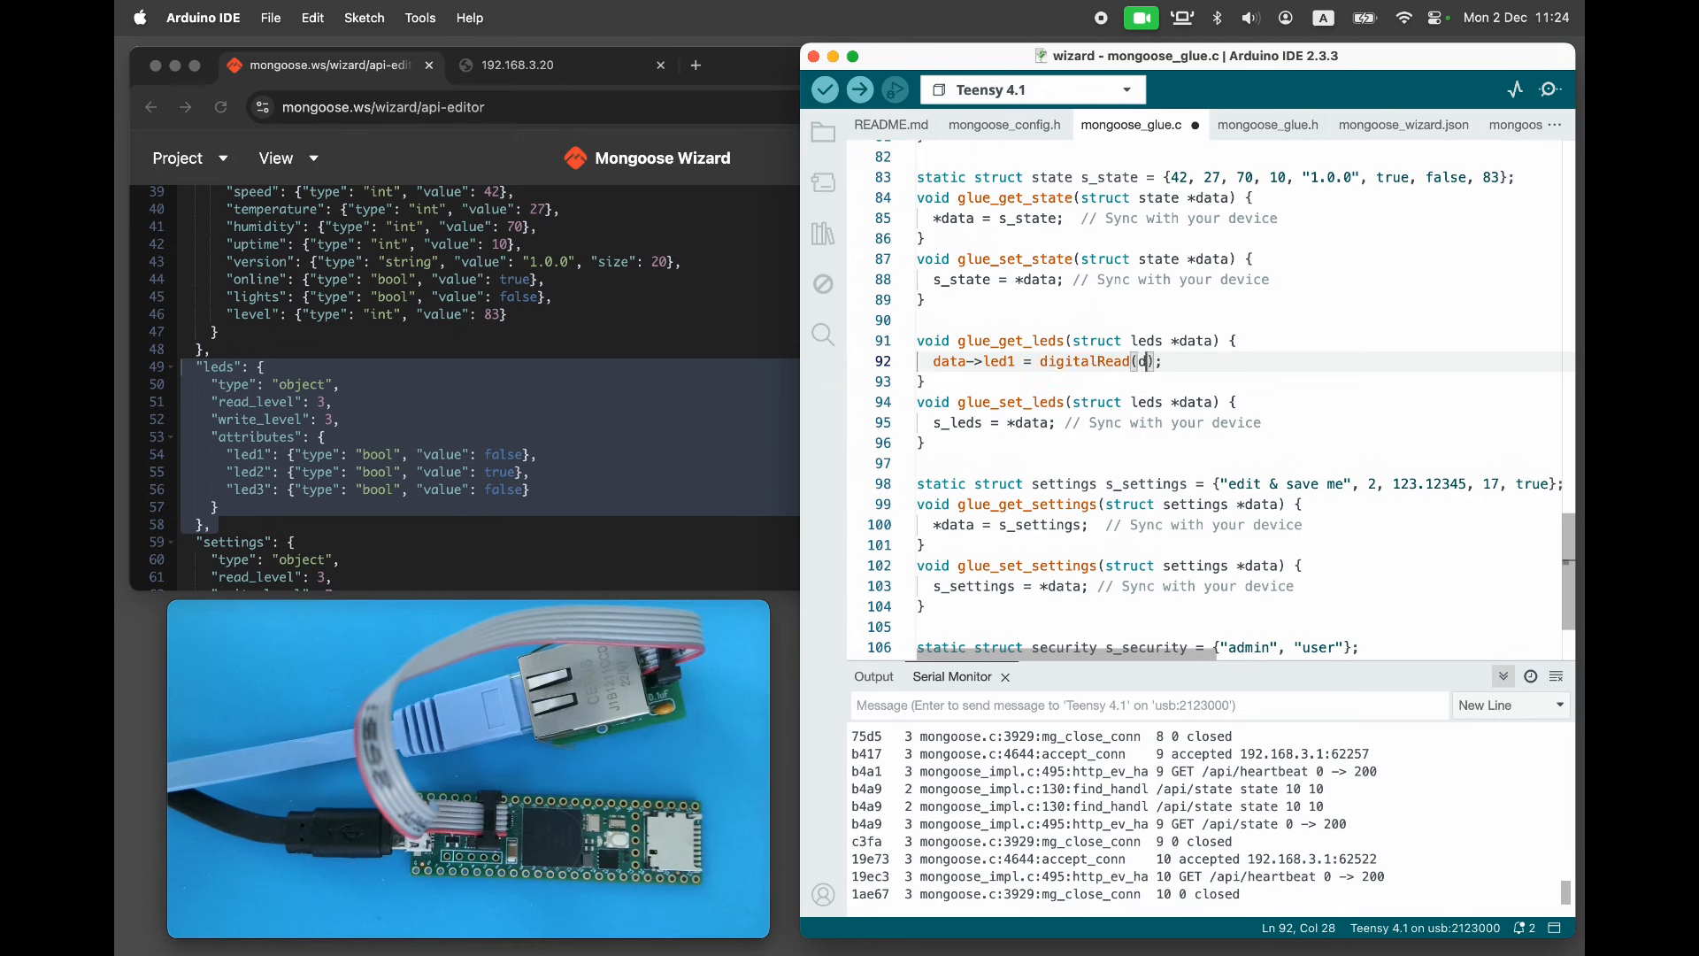
{"action": "type", "text": "LED_BUILTIN"}
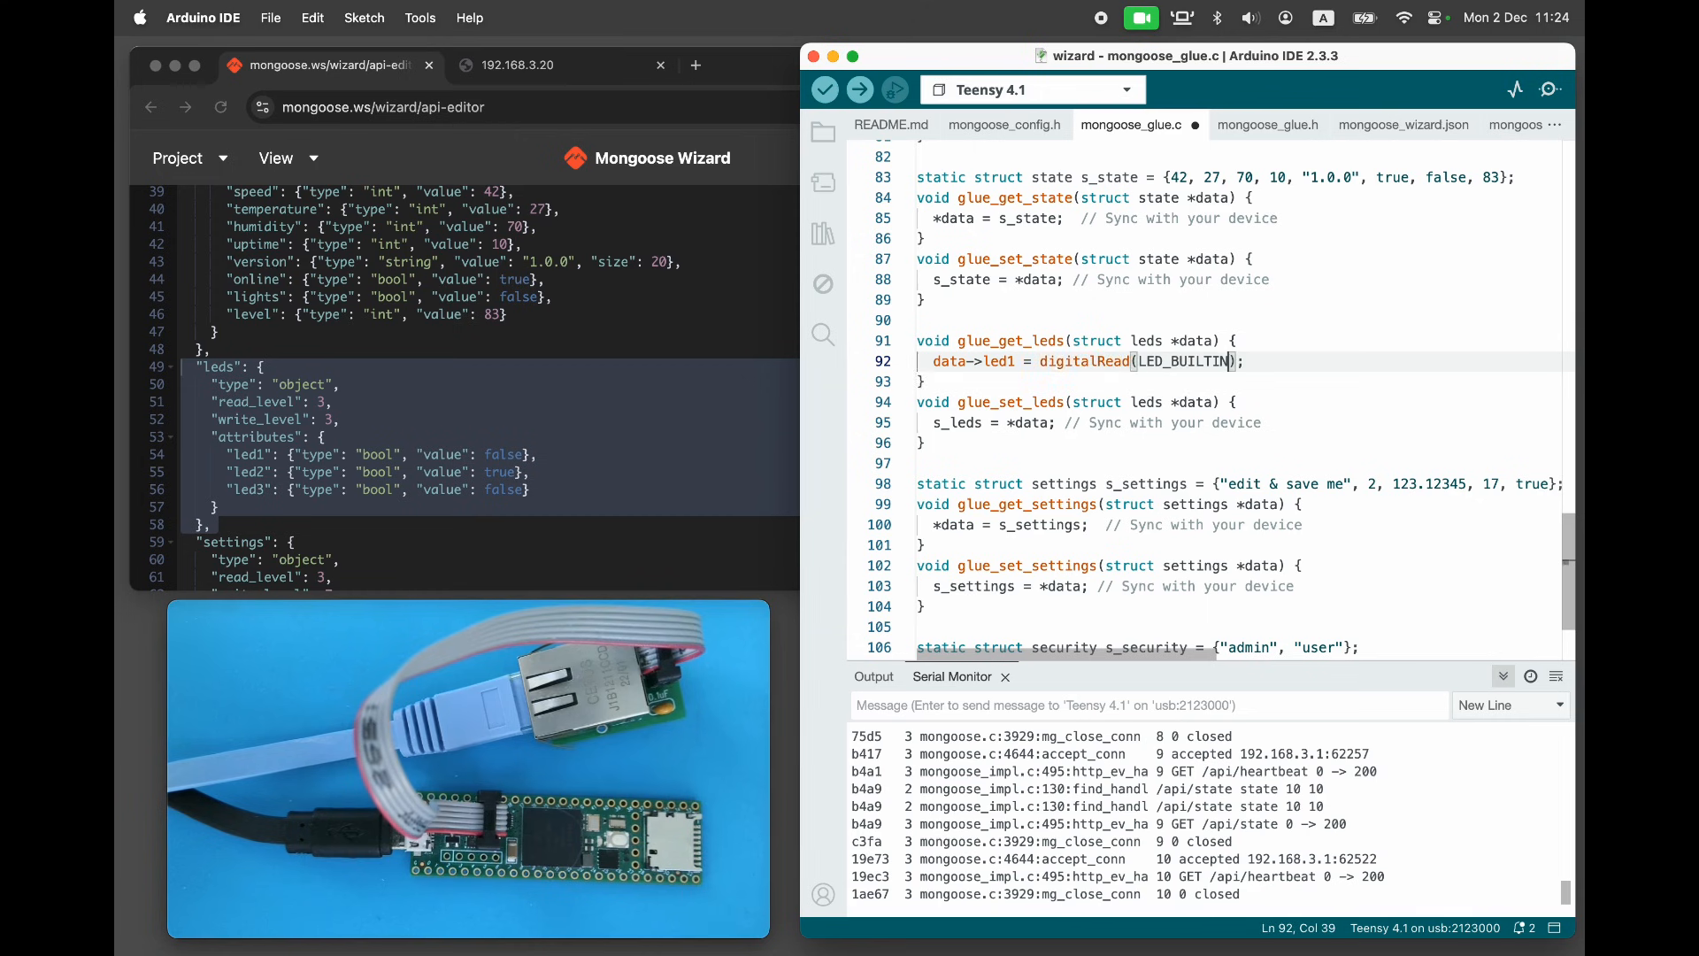
{"action": "type", "text": "digitalWrite();"}
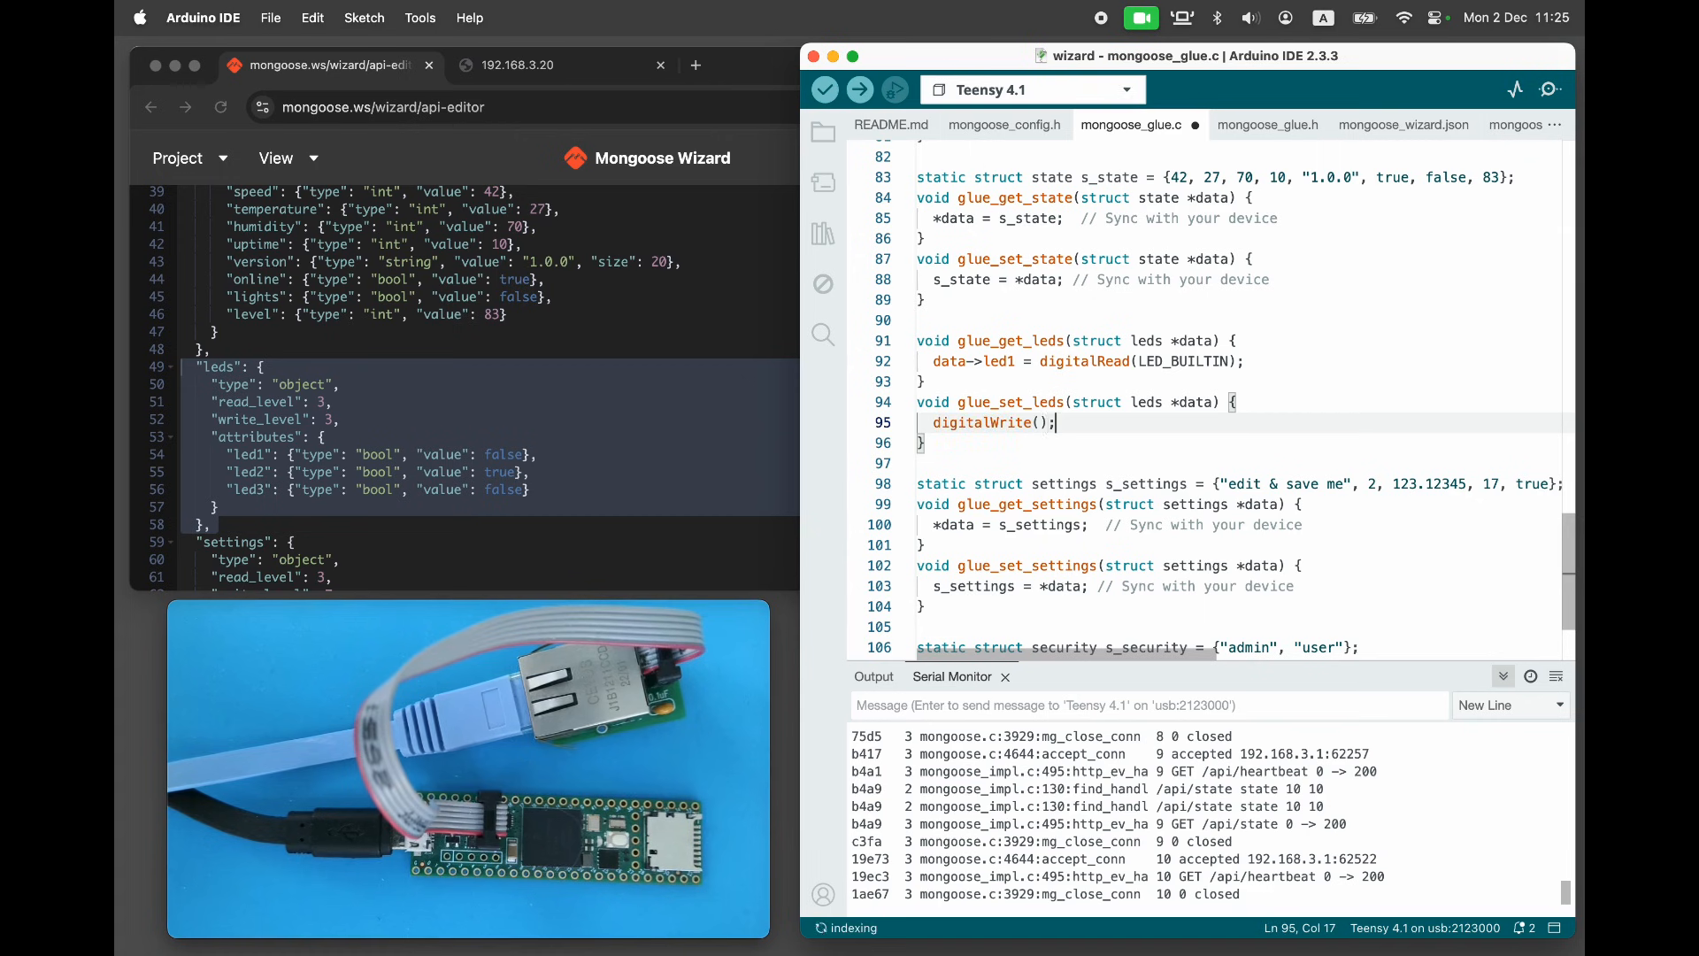
{"action": "type", "text": "LED_BUILTIN"}
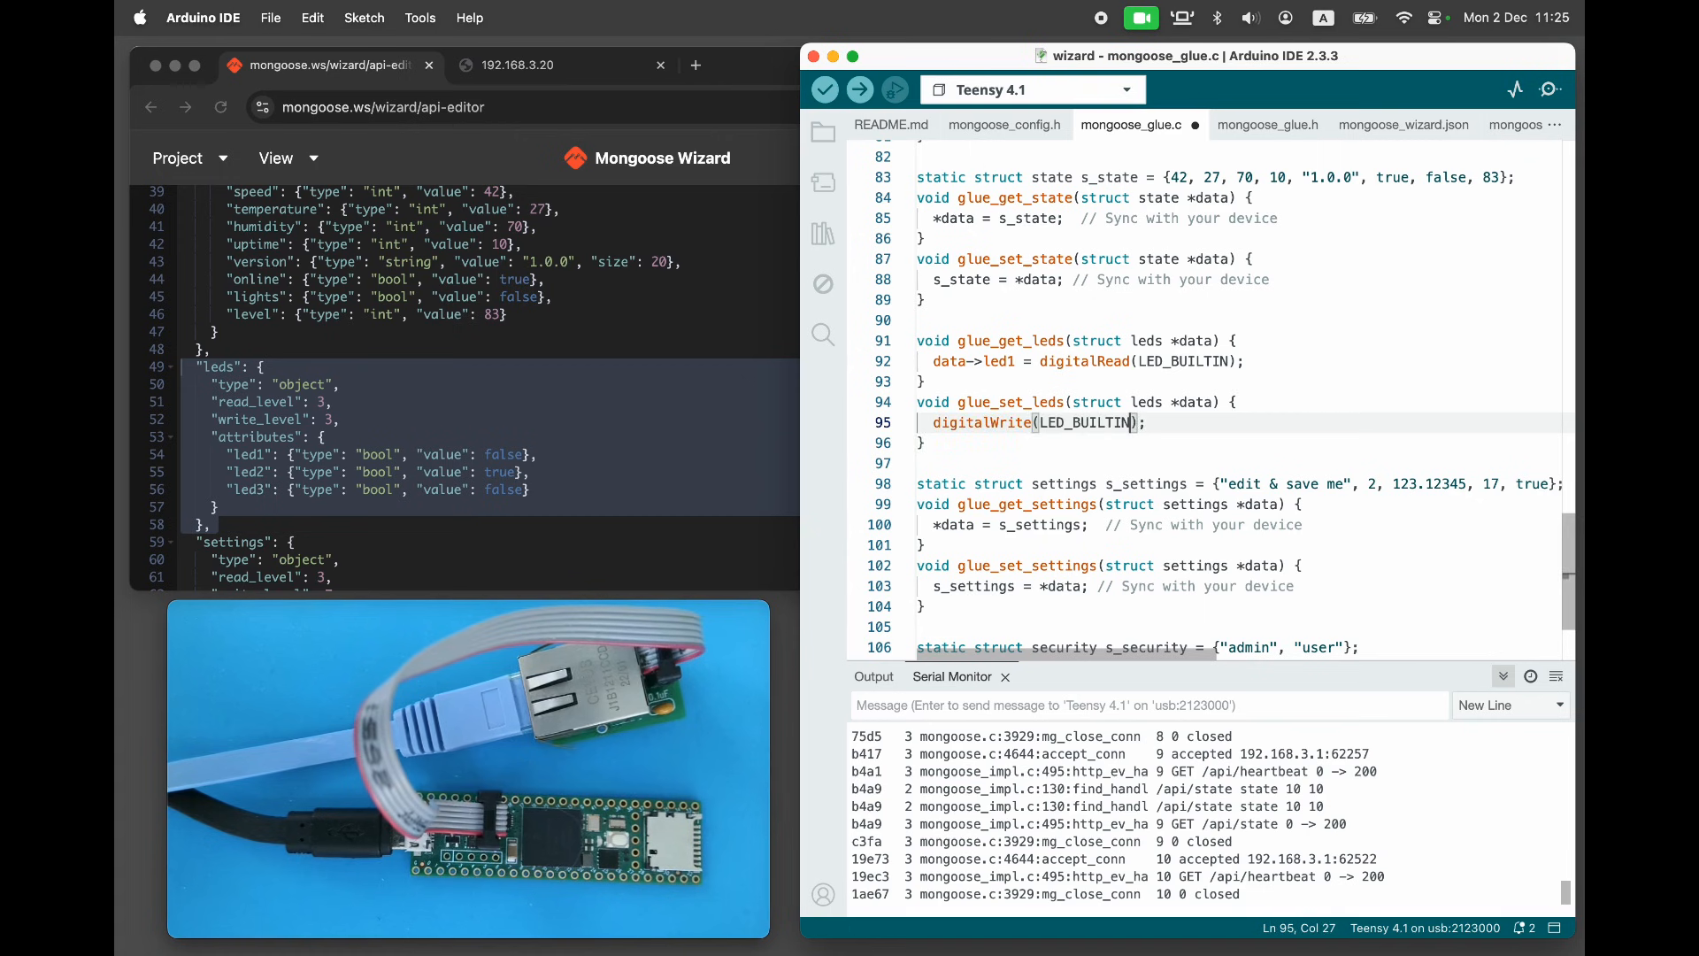
{"action": "type", "text": ", data->led1"}
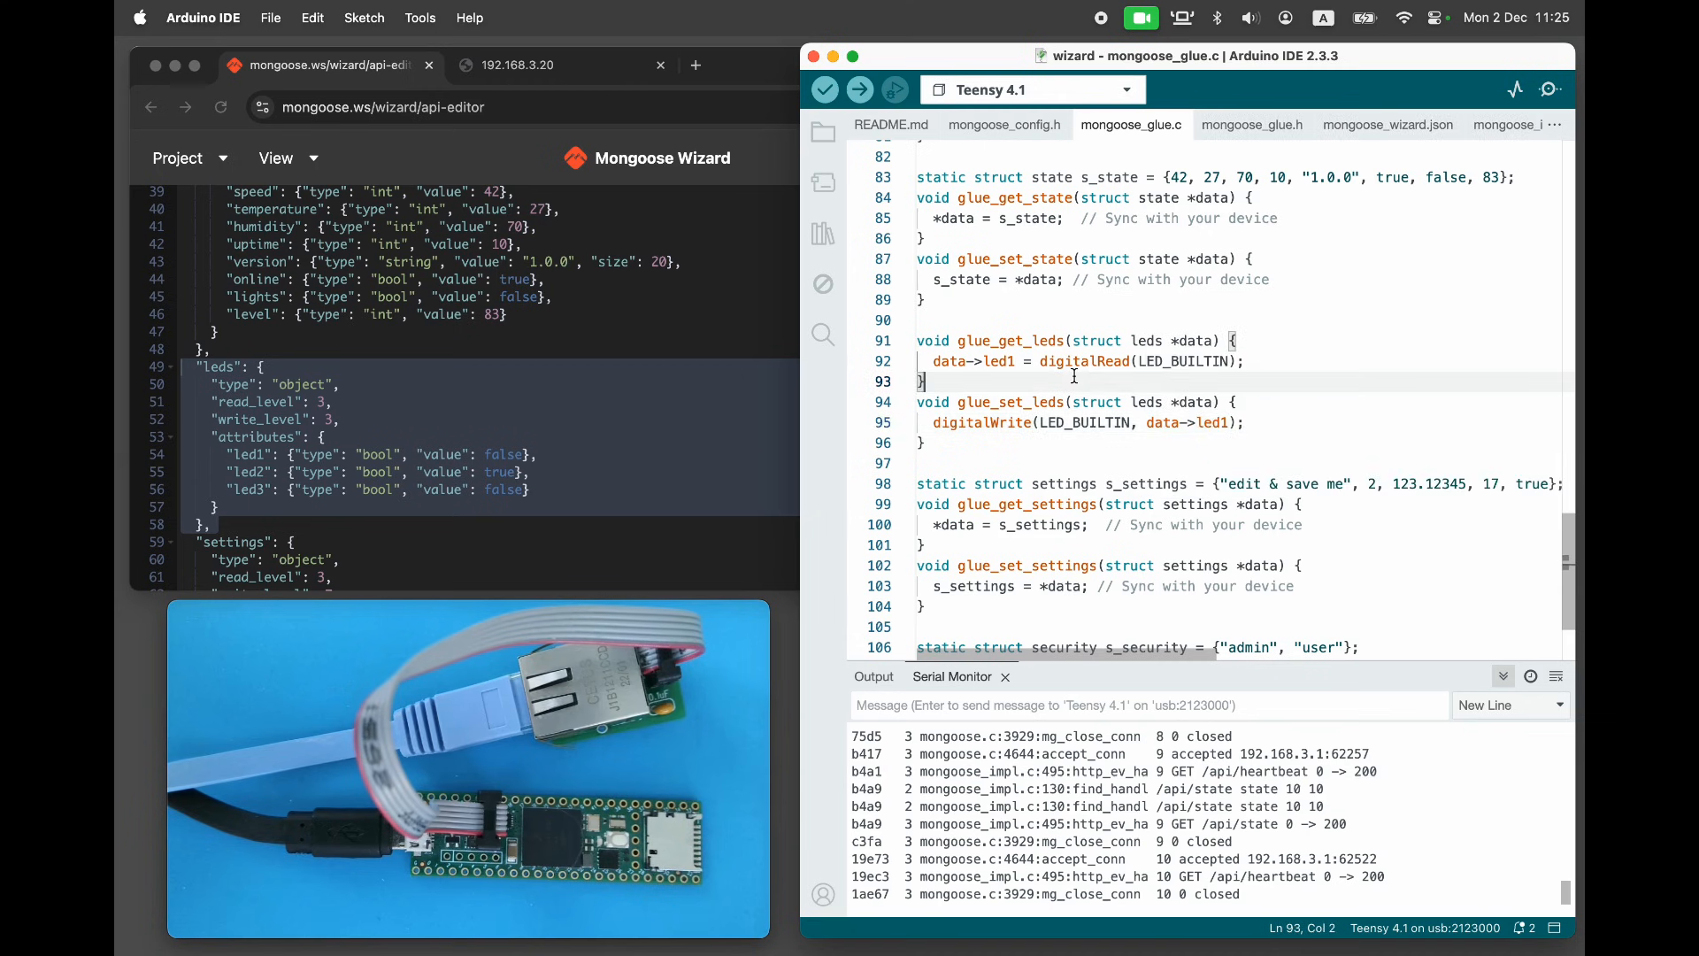
{"action": "left_click", "coordinate": [363, 17]}
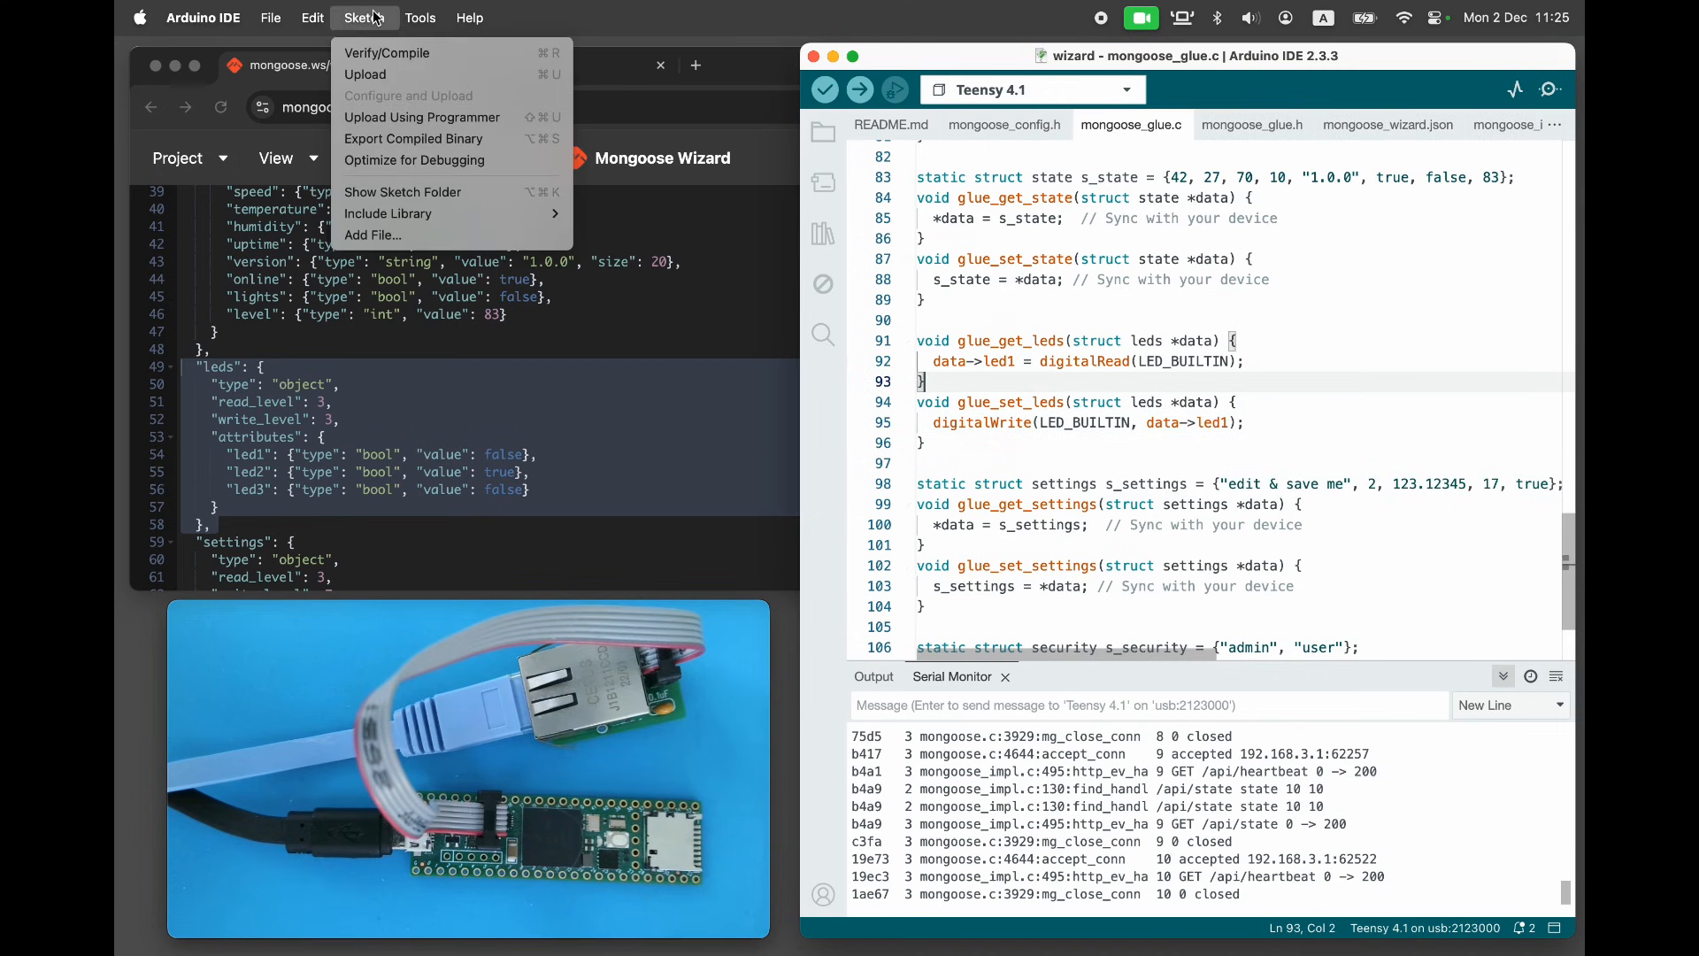
{"action": "mouse_move", "coordinate": [415, 139]}
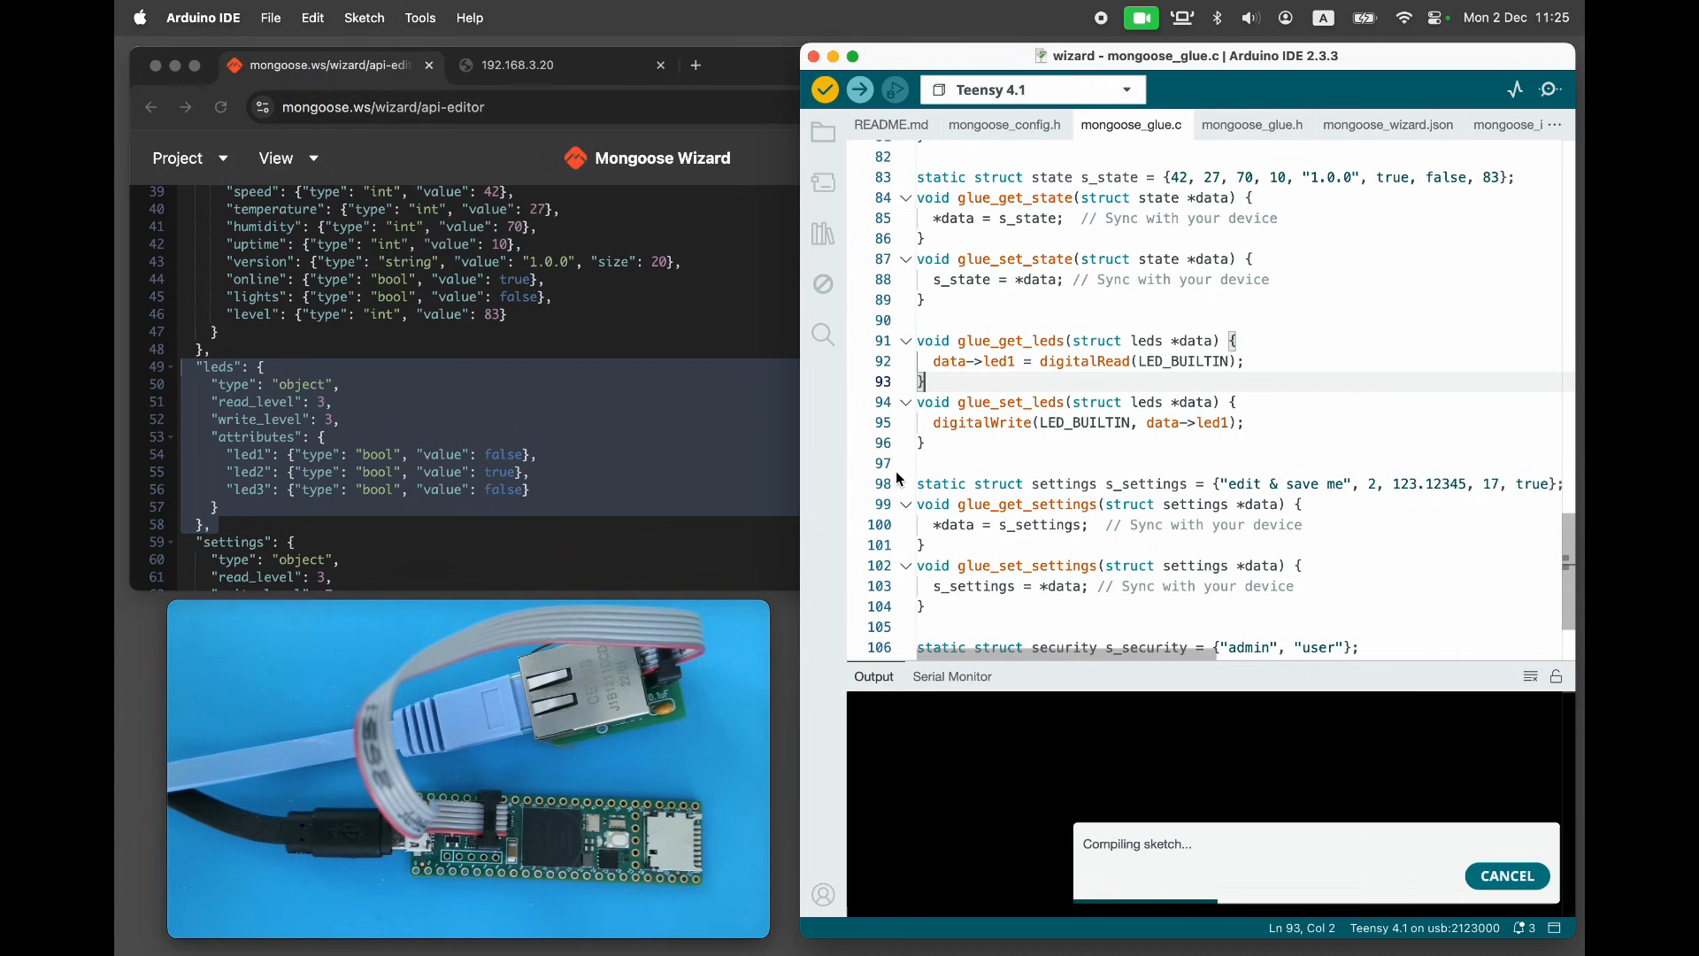
{"action": "left_click", "coordinate": [952, 676]}
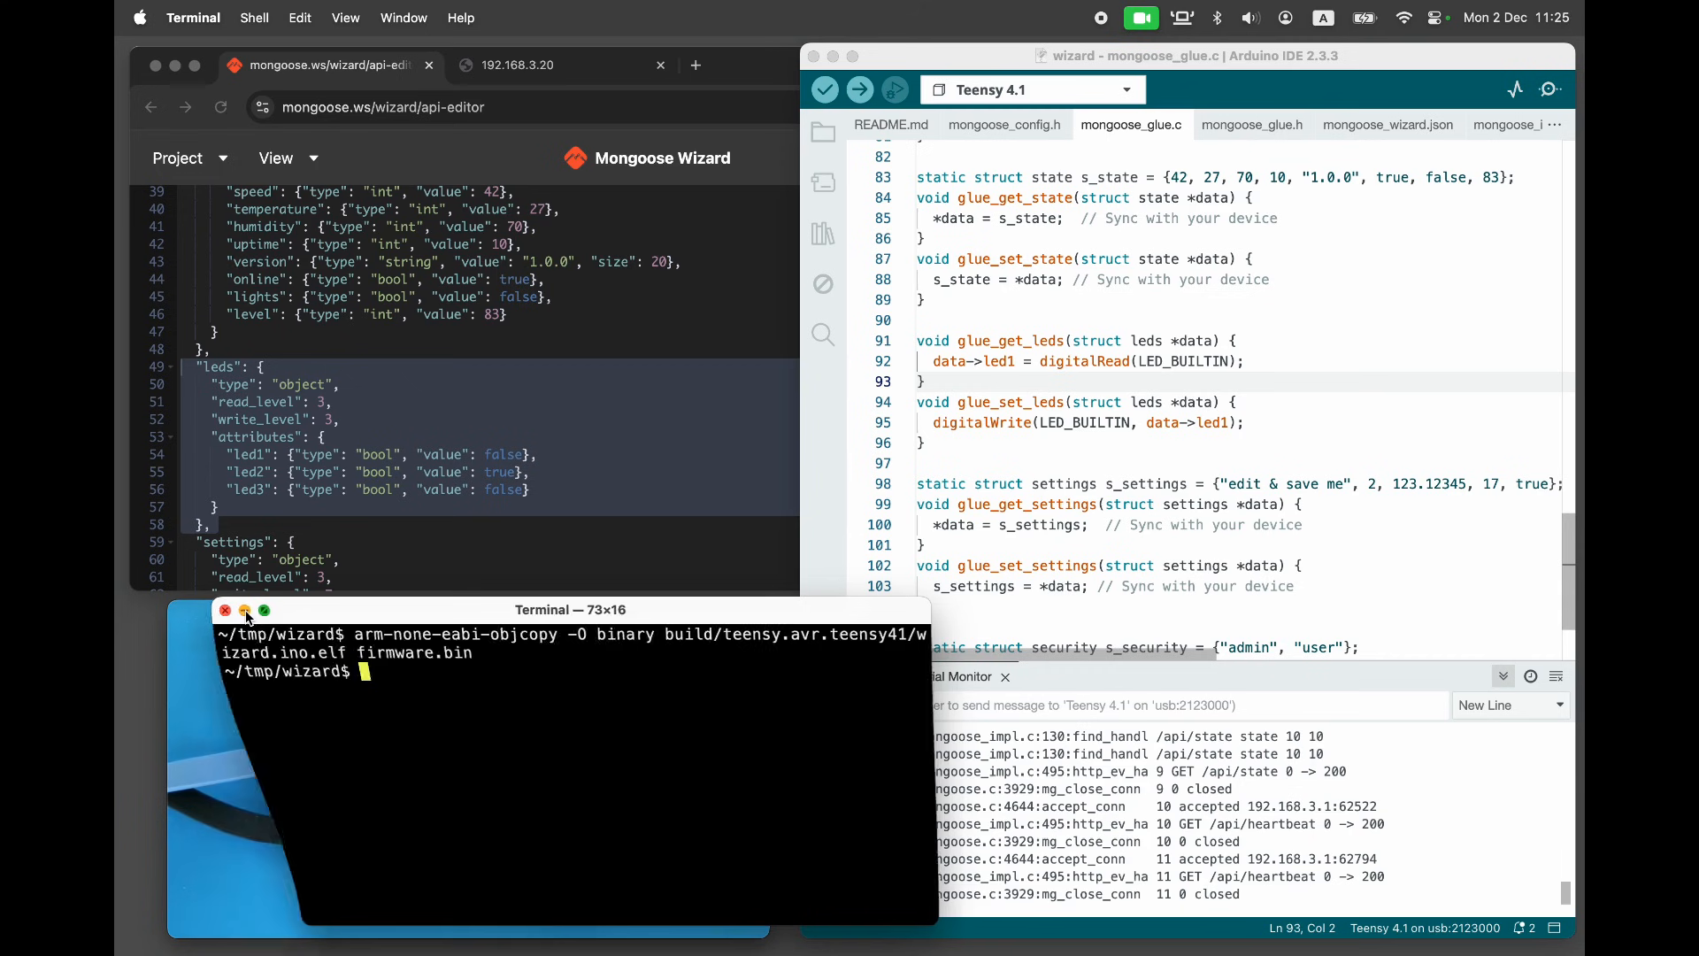
Upload firmware.bin through the 192.168.3.20 dashboard's Firmware Update page
{"action": "left_click", "coordinate": [515, 64]}
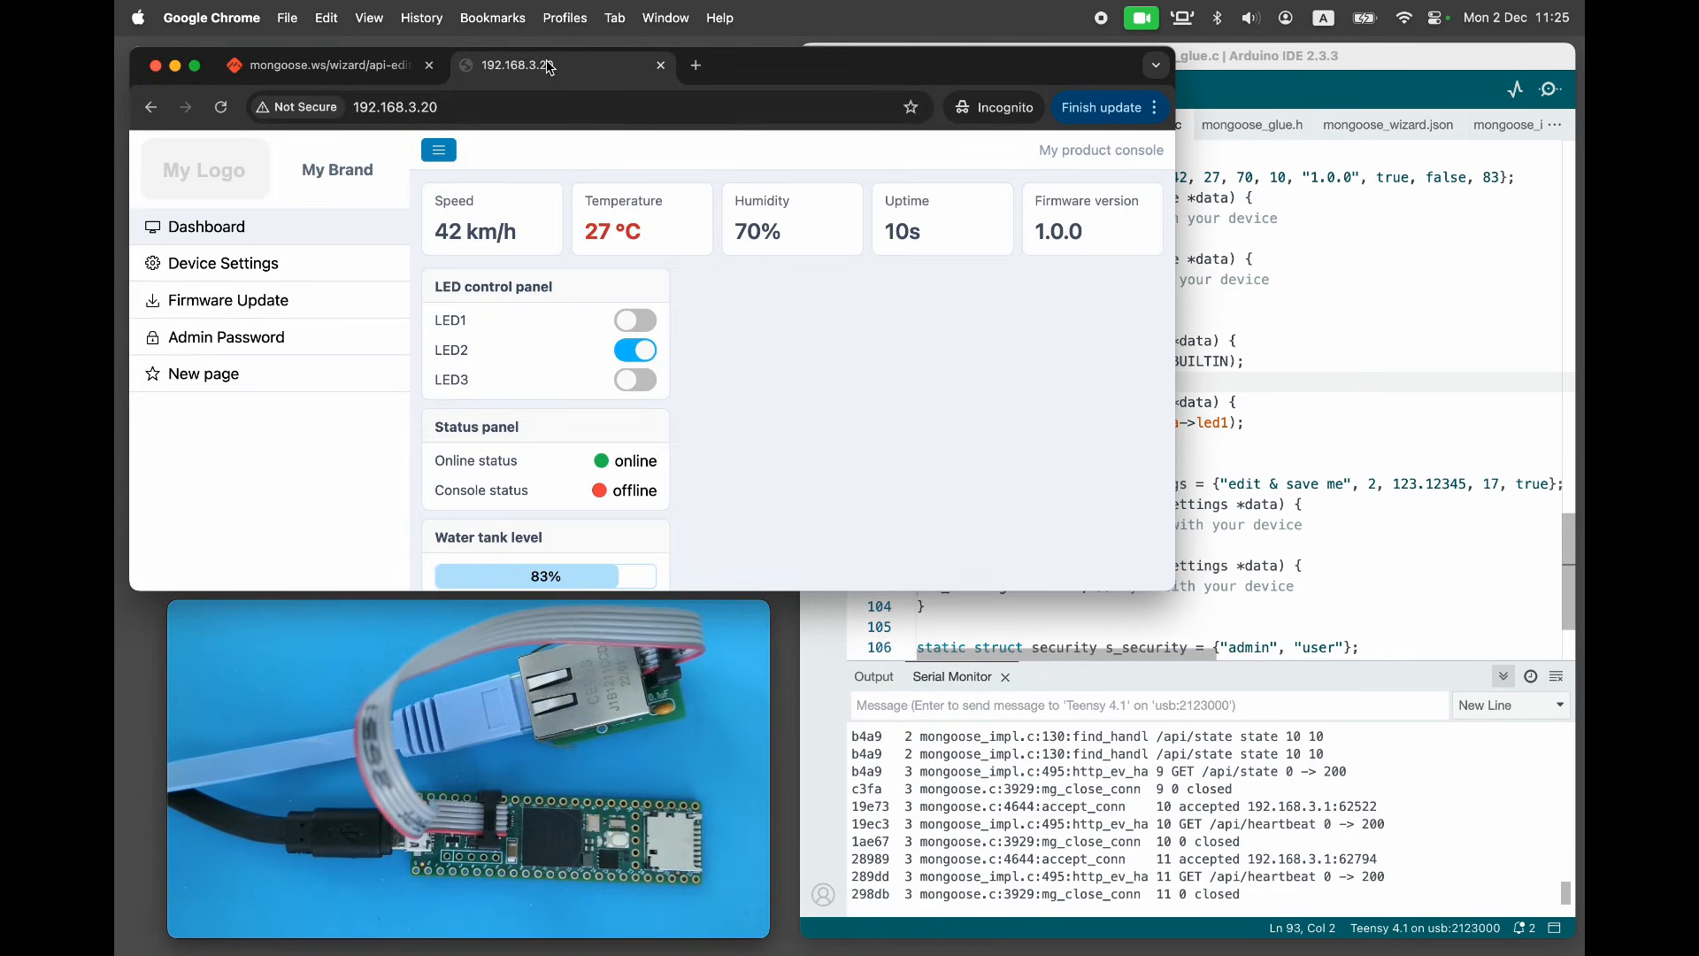
{"action": "left_click", "coordinate": [228, 300]}
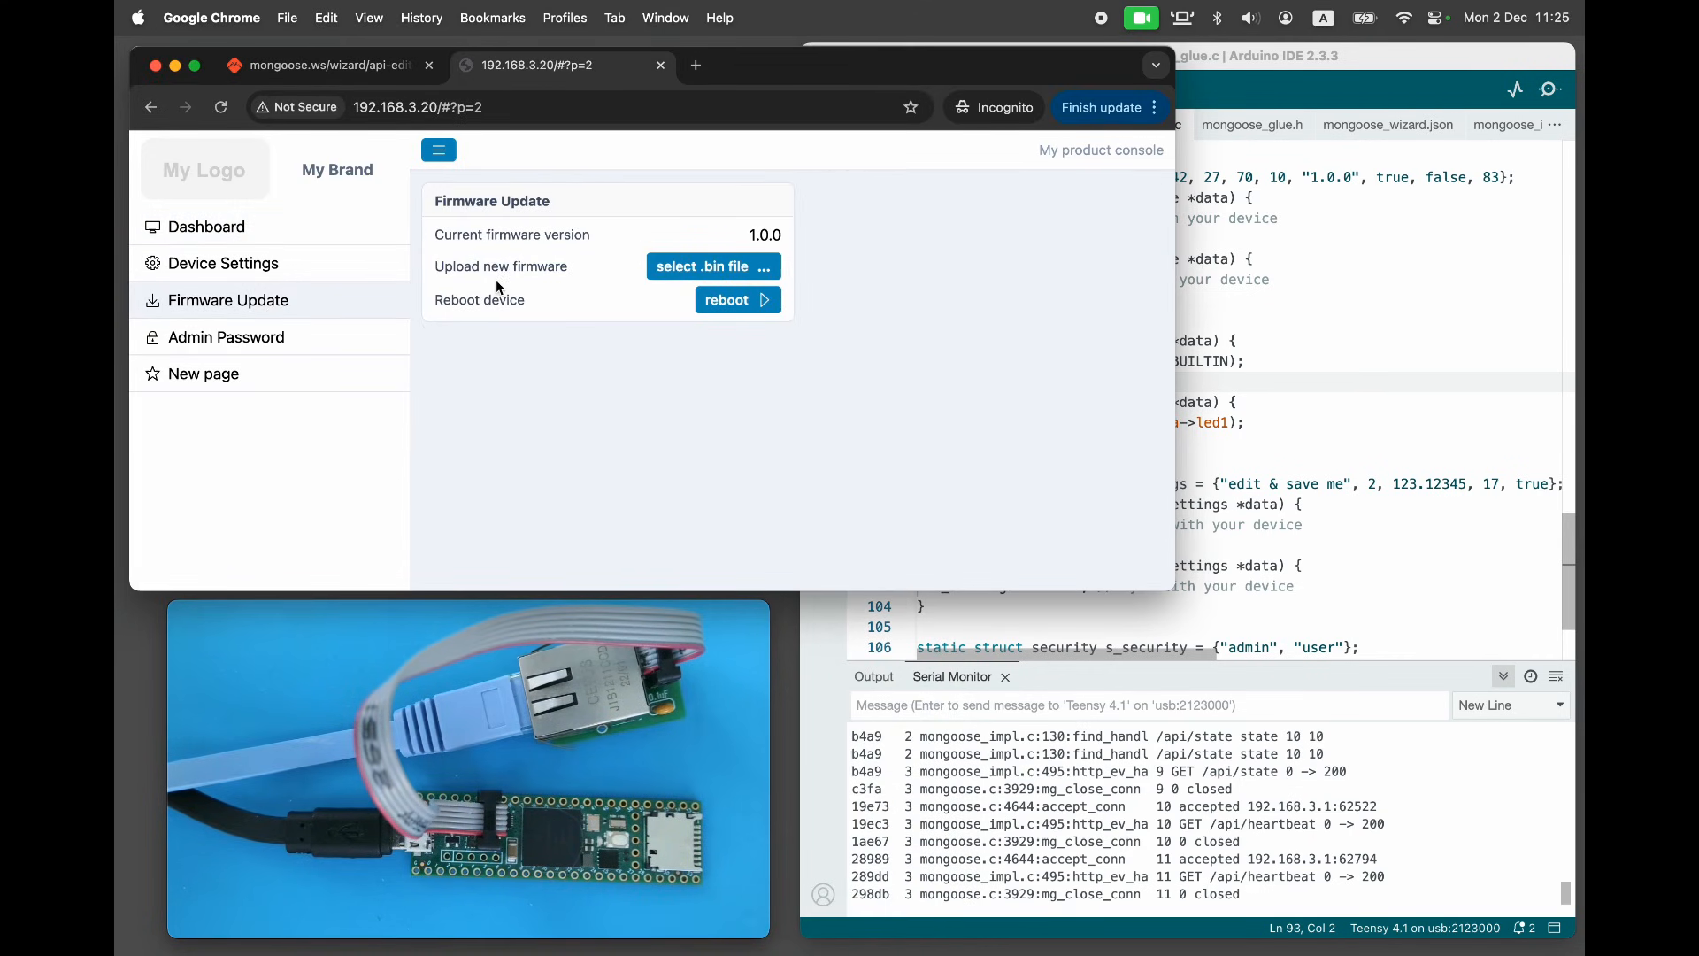
{"action": "left_click", "coordinate": [713, 265]}
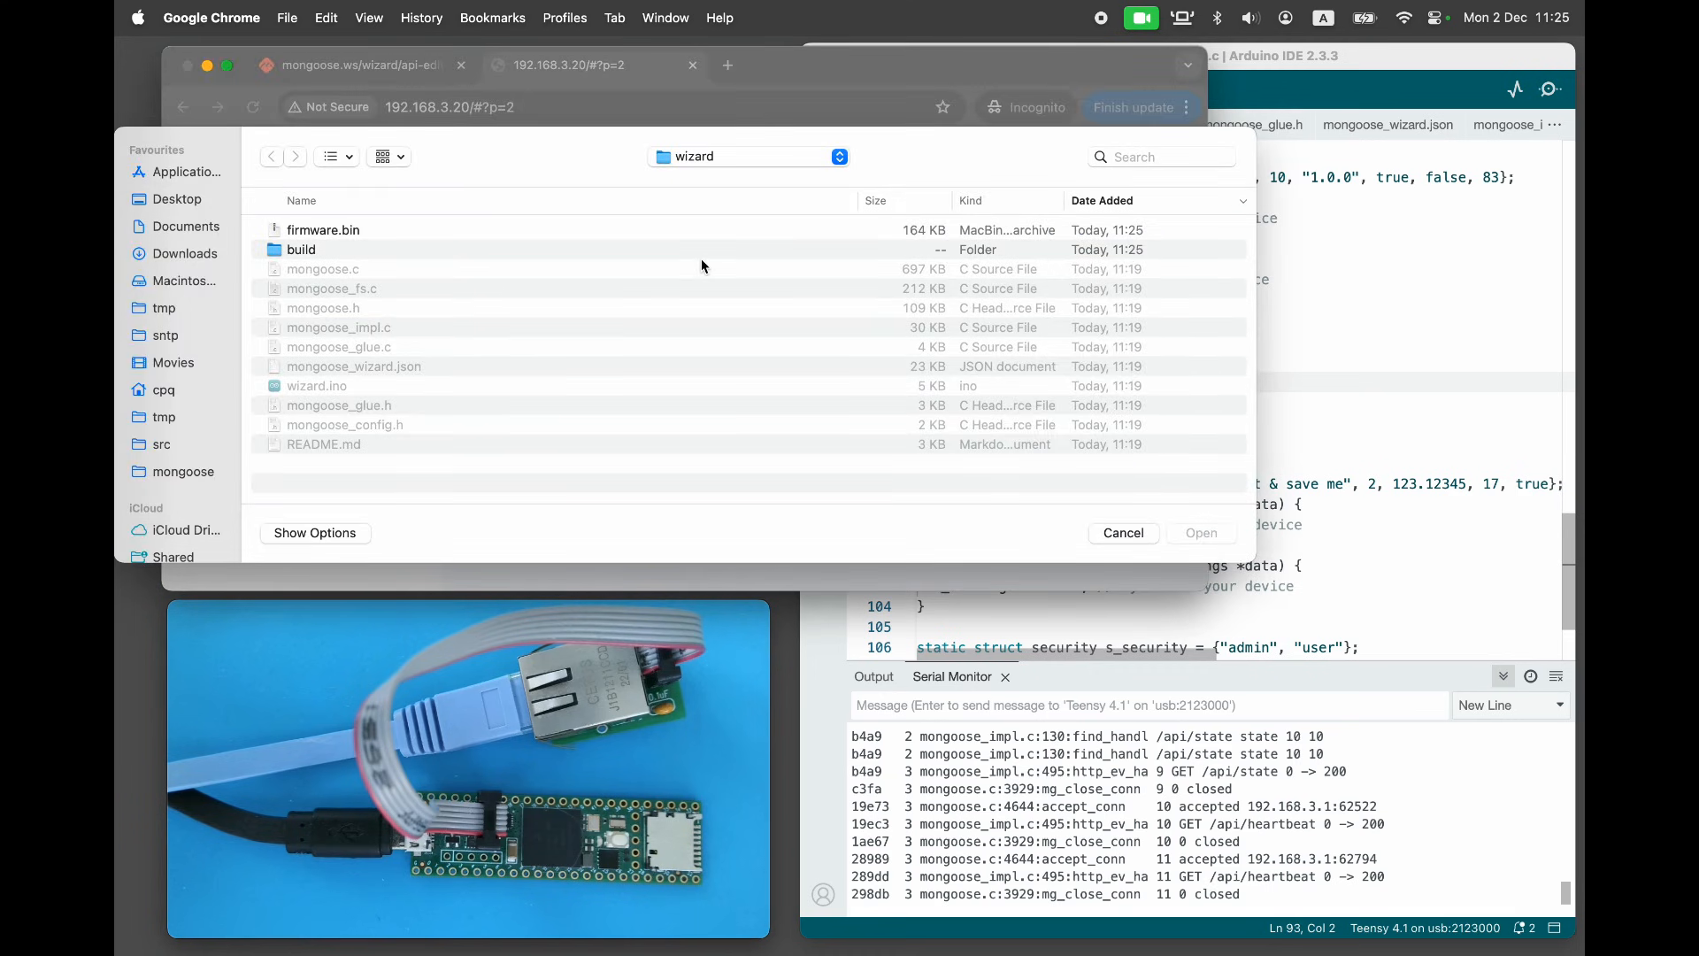
{"action": "left_click", "coordinate": [1123, 532]}
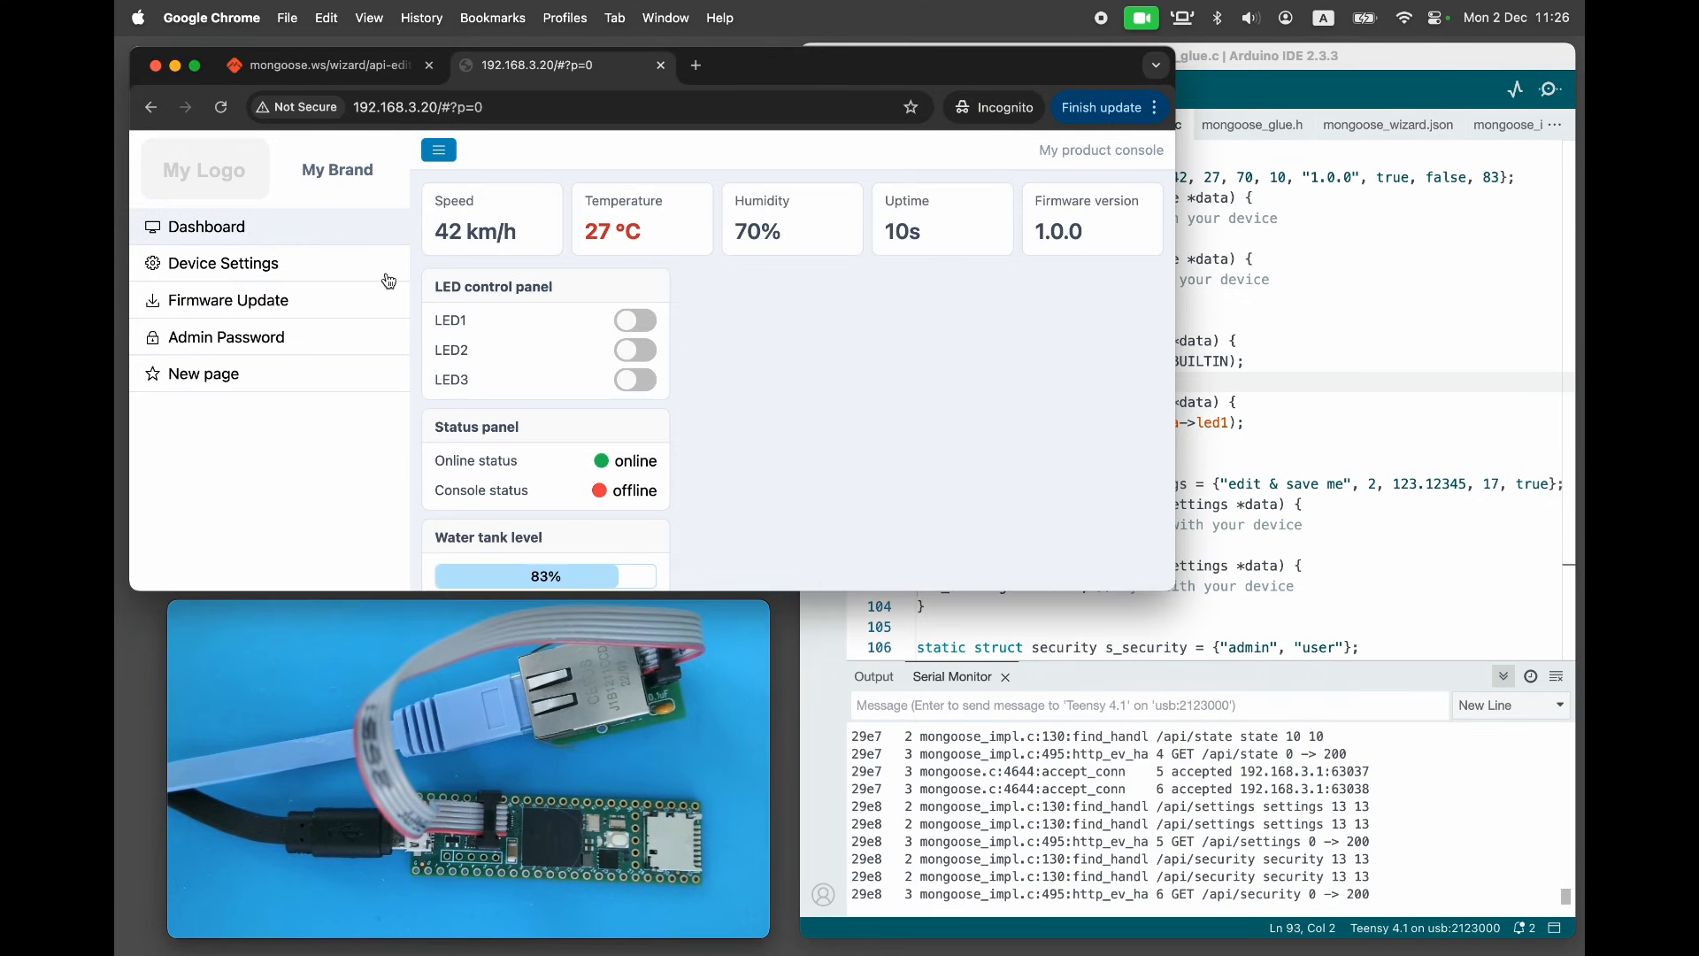
{"action": "left_click", "coordinate": [636, 320]}
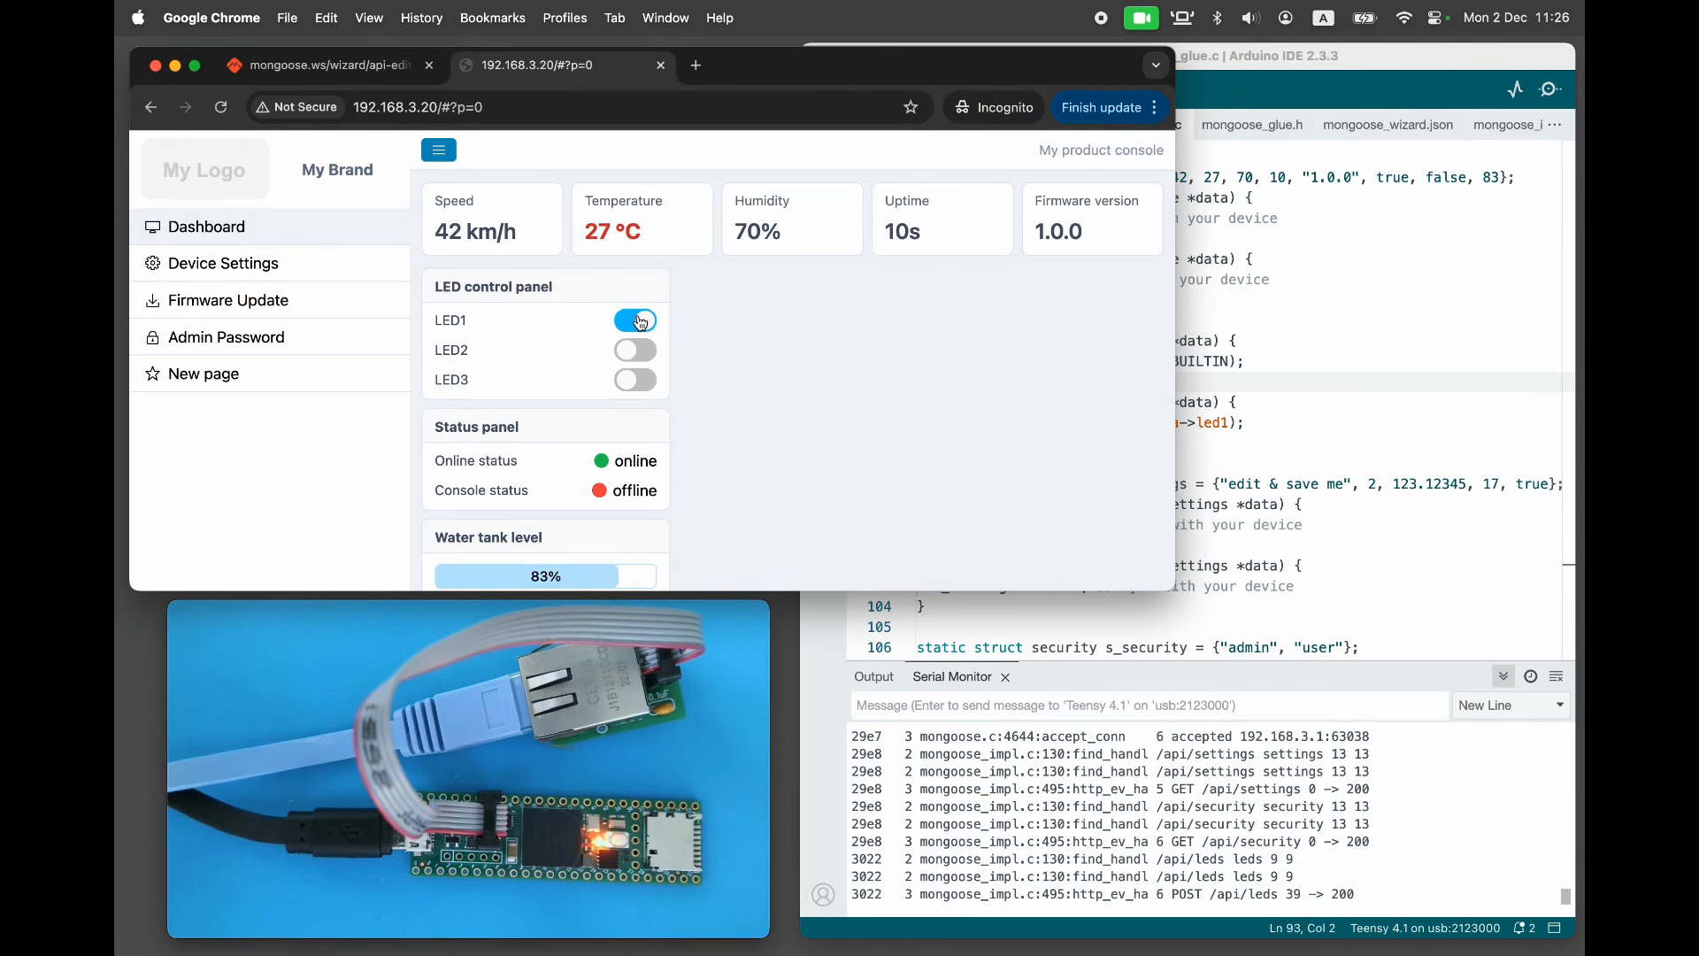
{"action": "left_click", "coordinate": [635, 319]}
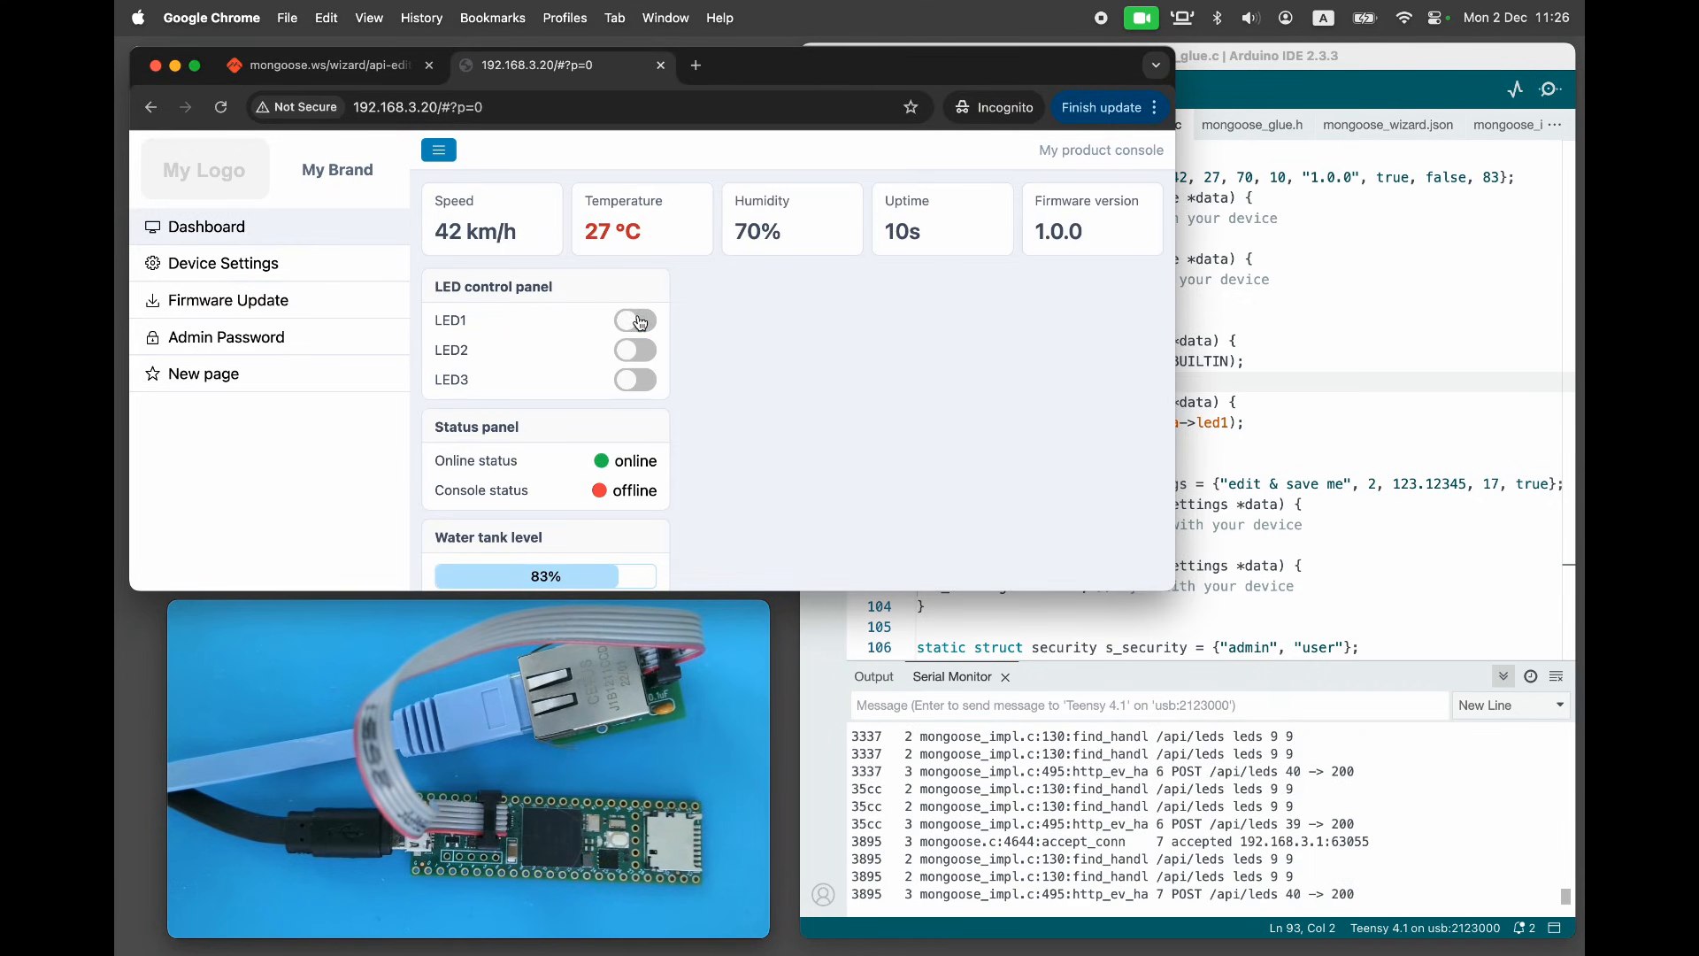